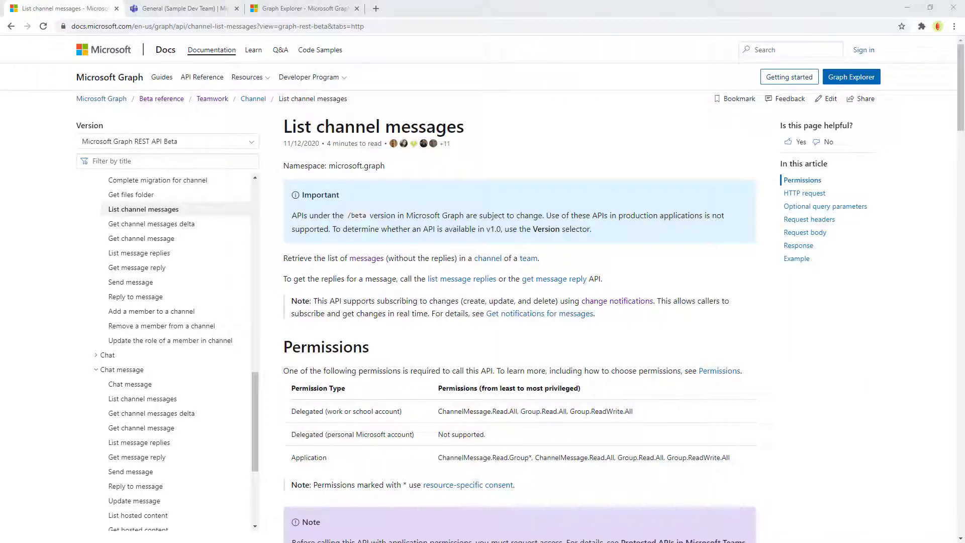
# Review the channel messages reference pages: messages delta, get channel message, and list channel messages
pyautogui.click(168, 161)
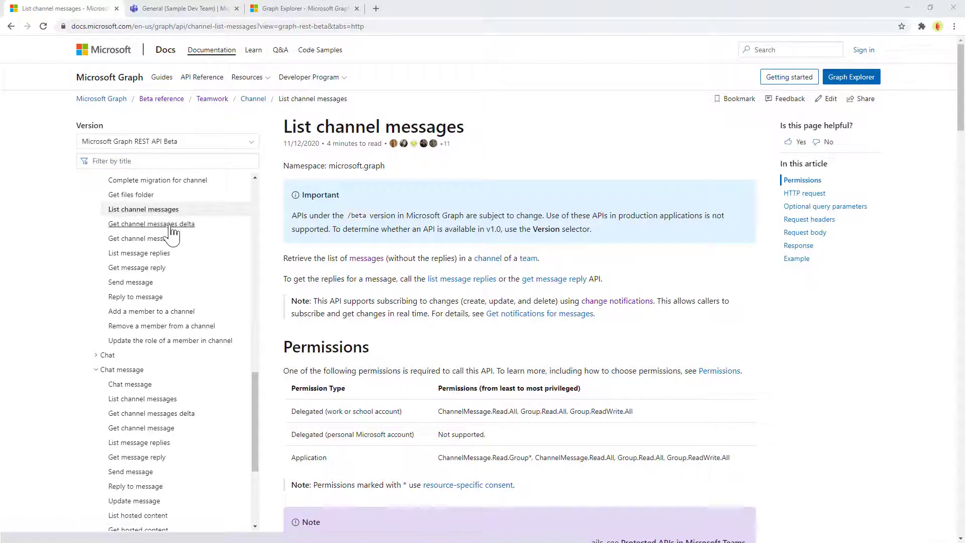
pyautogui.click(152, 223)
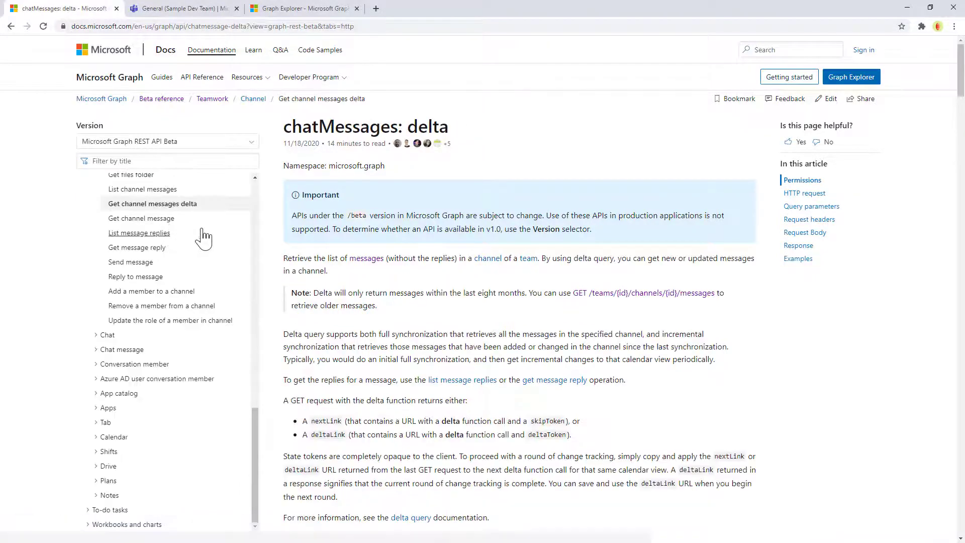
pyautogui.moveTo(141, 218)
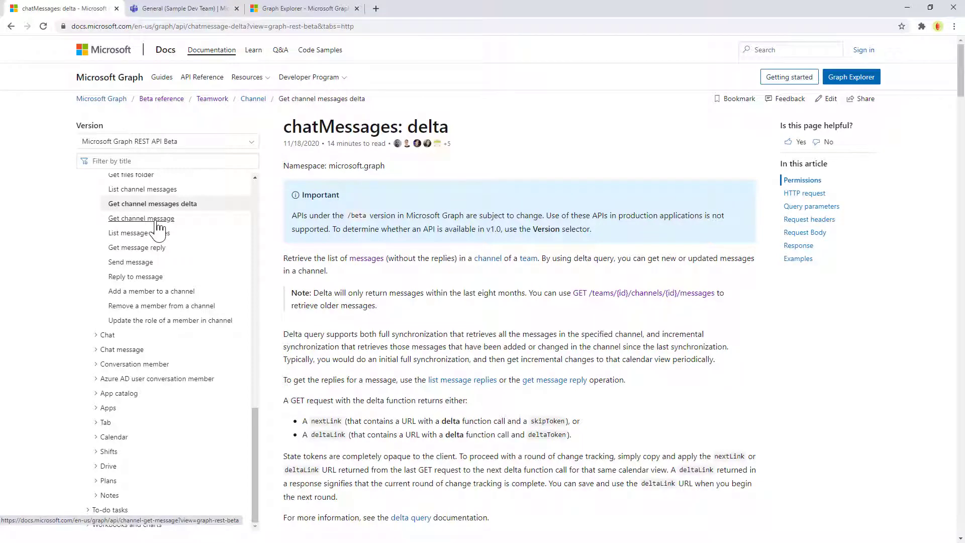
pyautogui.click(141, 218)
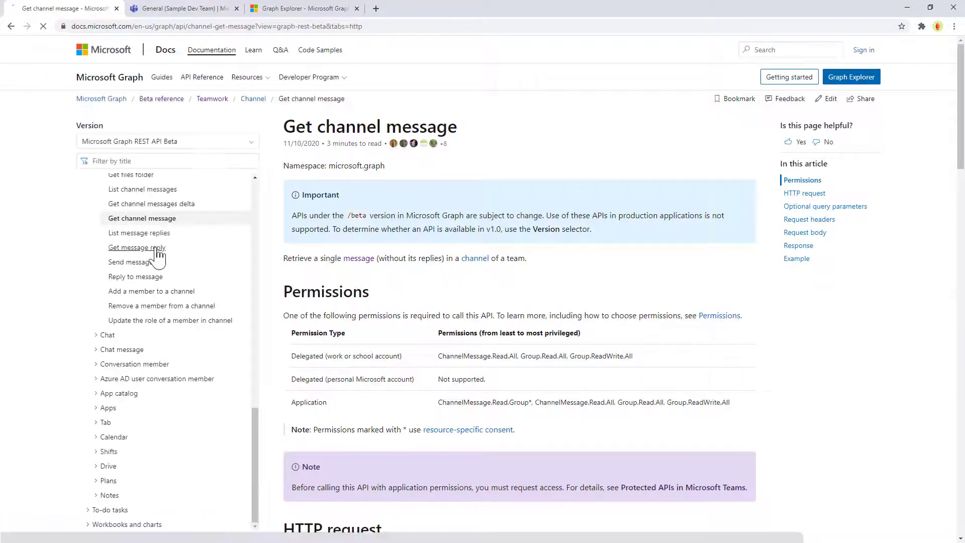
pyautogui.click(142, 189)
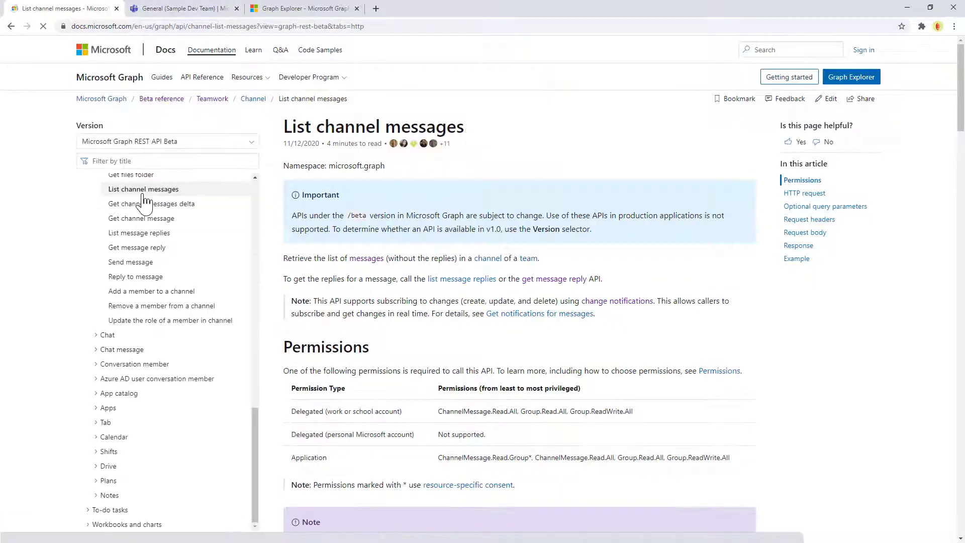
pyautogui.scroll(-3)
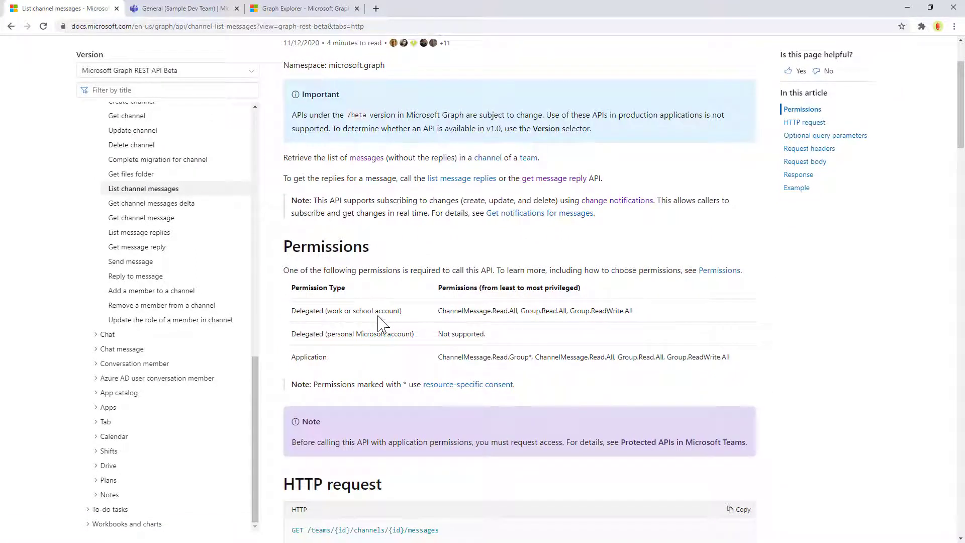
pyautogui.moveTo(345, 363)
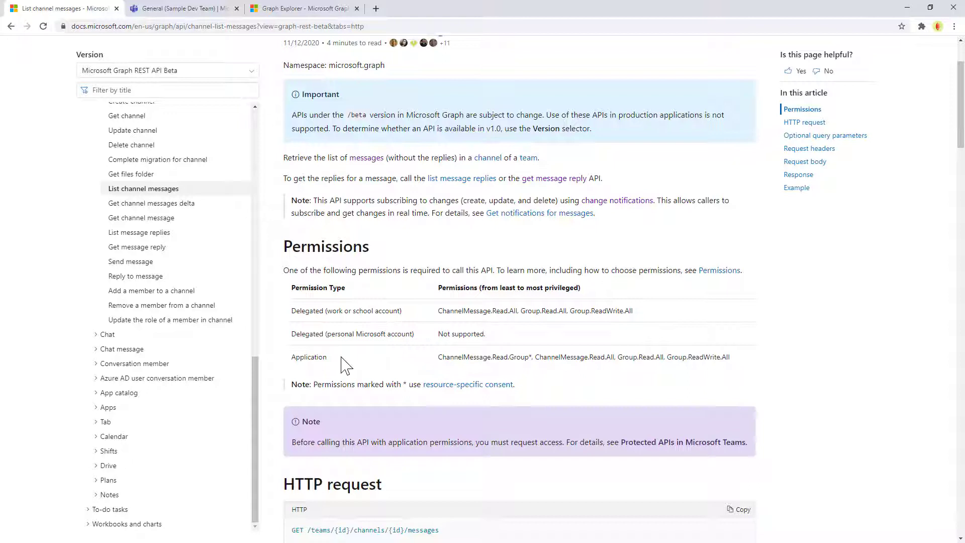
pyautogui.moveTo(415, 385)
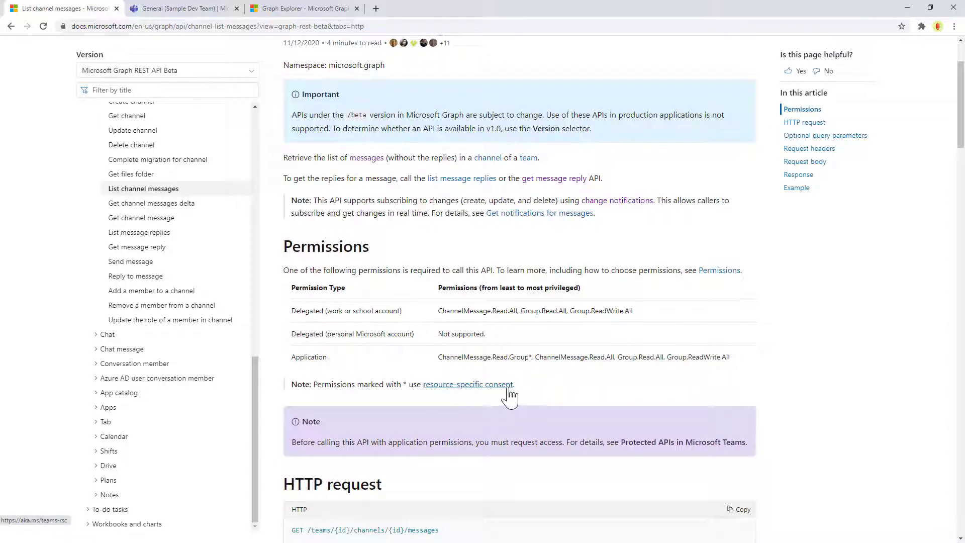
pyautogui.moveTo(497, 390)
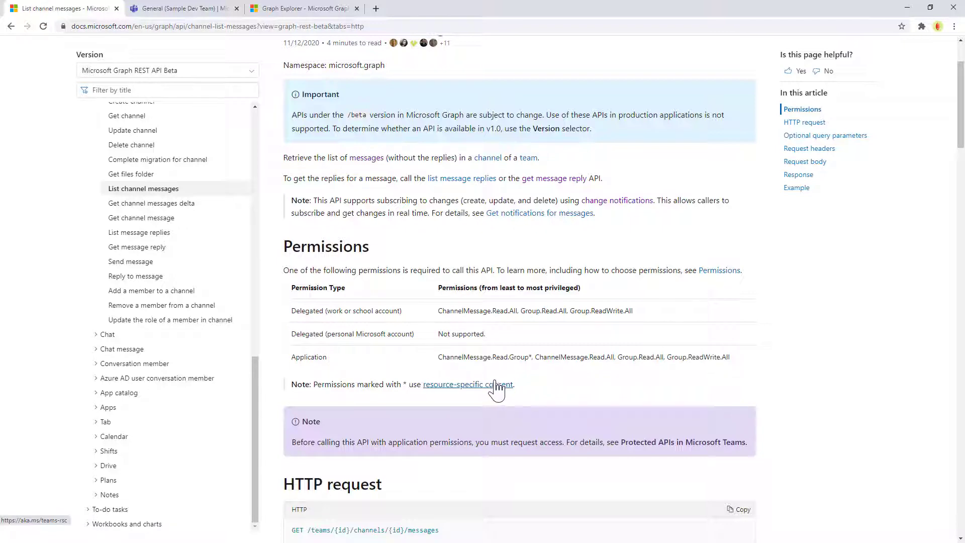
# Review the General channel's Microsoft Graph thread and its replies in Teams, then return to Graph Explorer
pyautogui.click(182, 8)
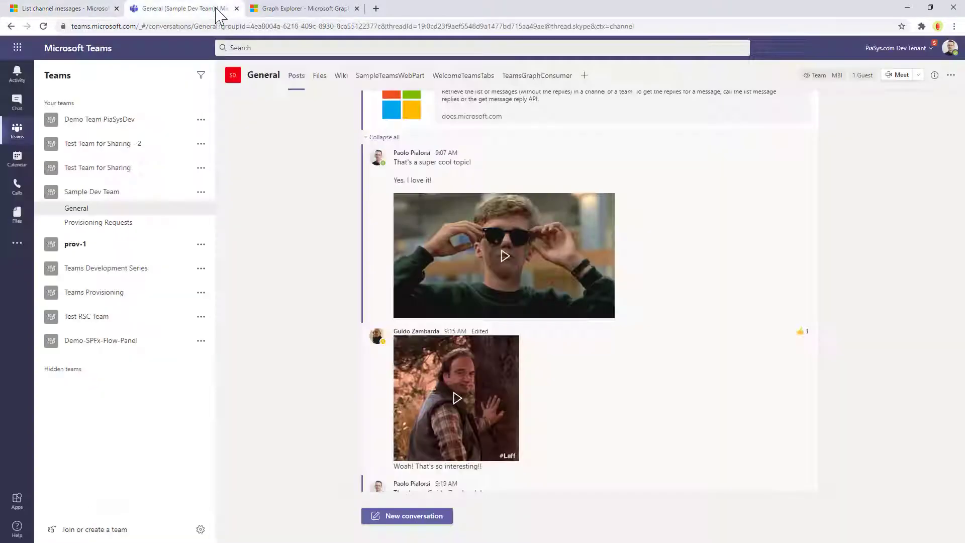
pyautogui.moveTo(262, 74)
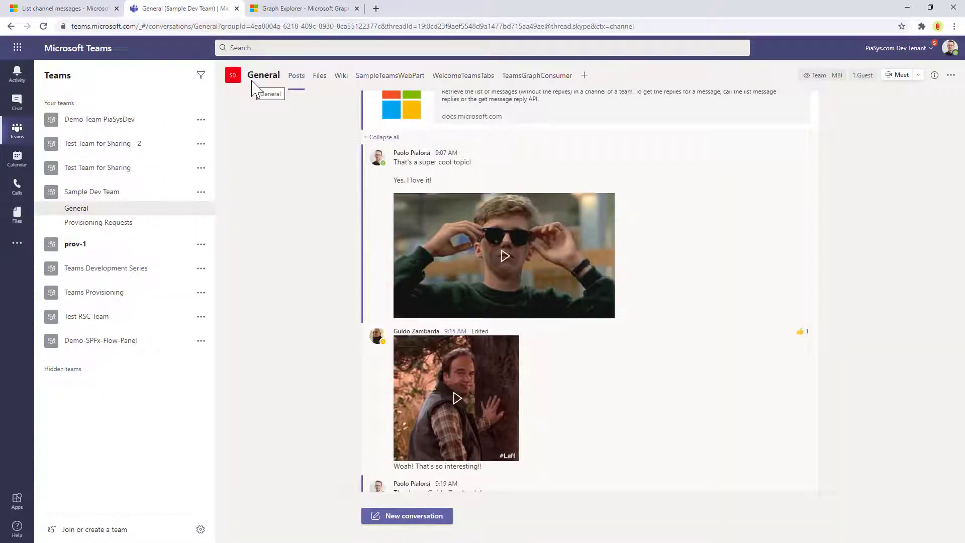
pyautogui.moveTo(452, 272)
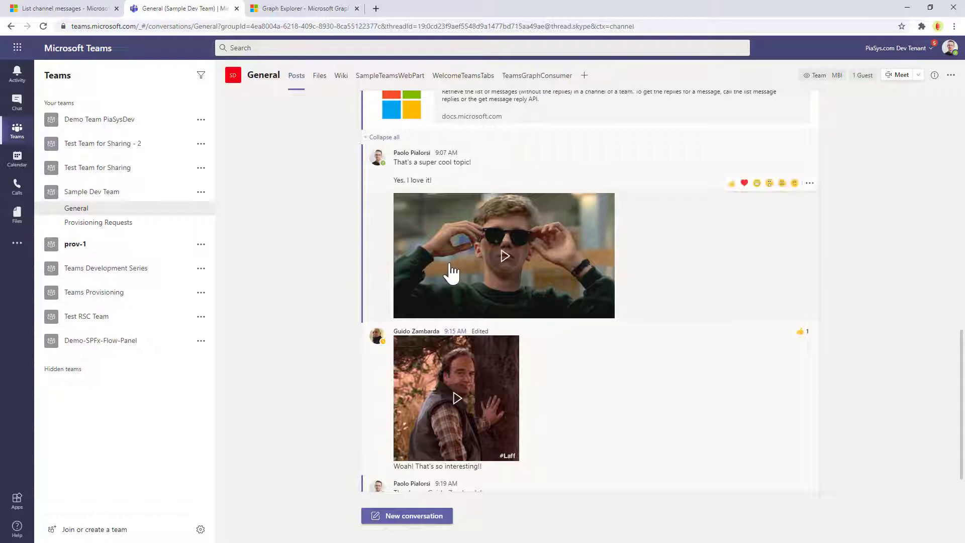
pyautogui.scroll(3)
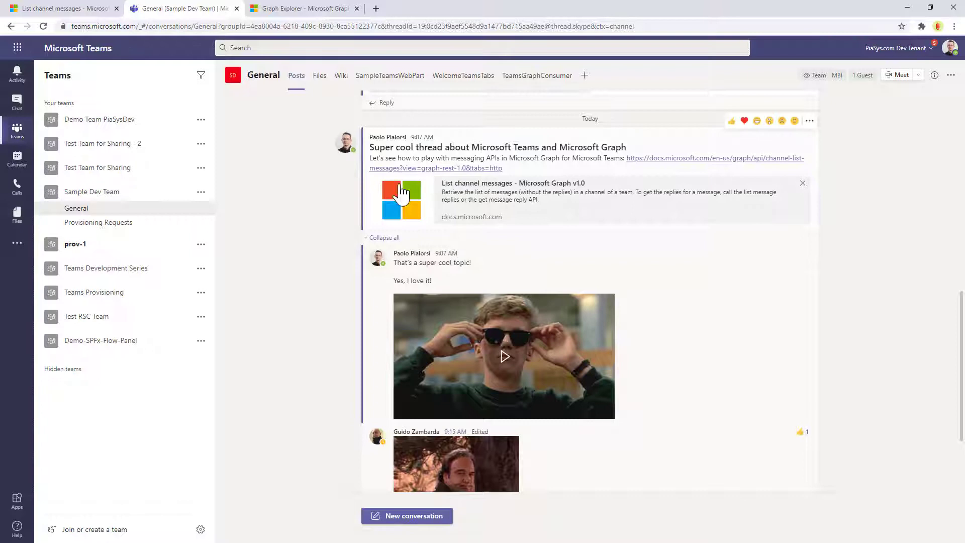
pyautogui.scroll(-3)
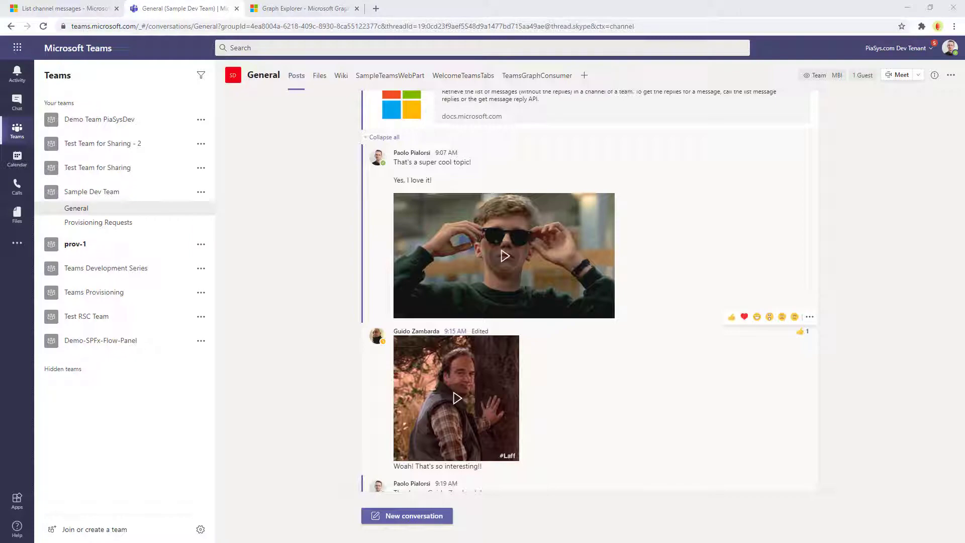
pyautogui.click(301, 8)
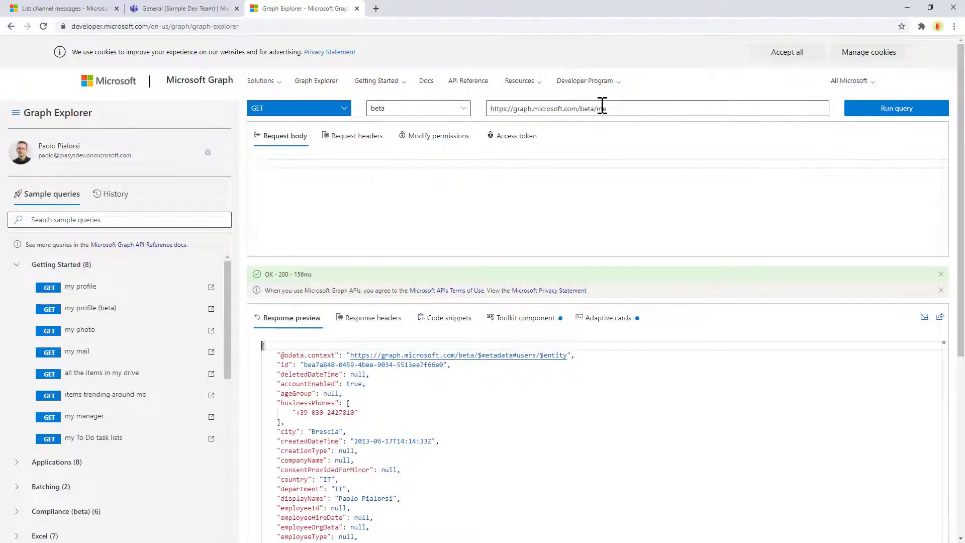
# Query beta groups, then group 71fc42fb-90cf-4aeb-b464-8e4f7546da0d, then its teams/{id} details for Sample Dev Team
pyautogui.write('group')
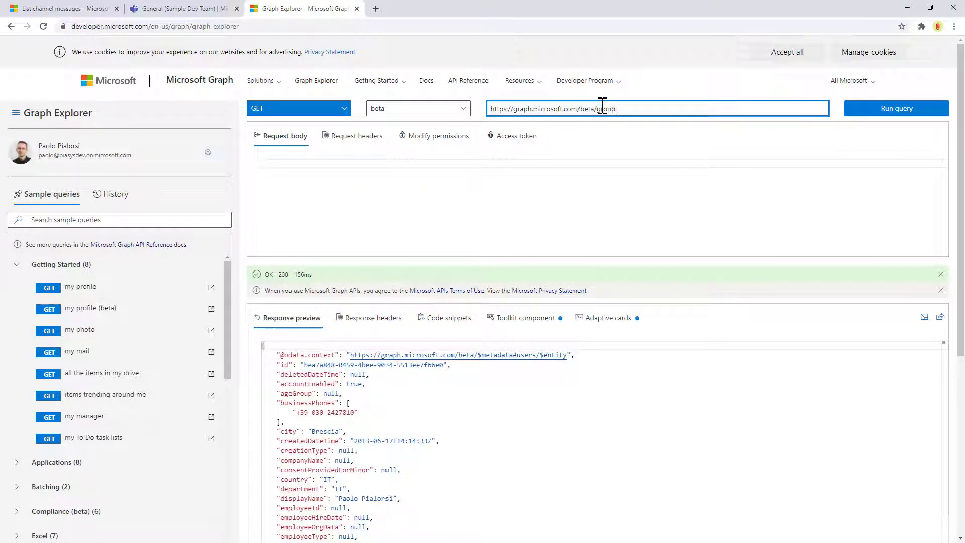
pyautogui.click(896, 108)
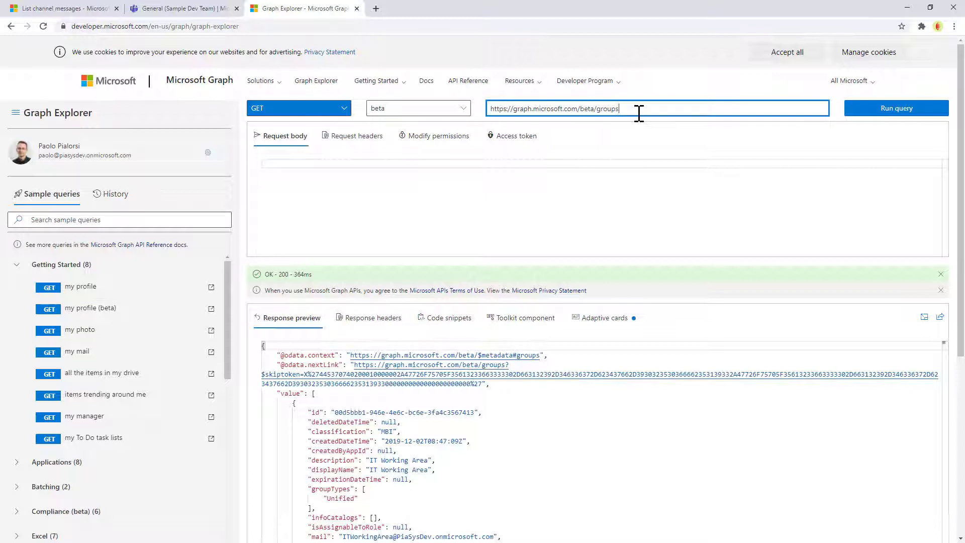
pyautogui.write('/71fc42fb-90cf-4aeb-b464-8e4f7546da0d')
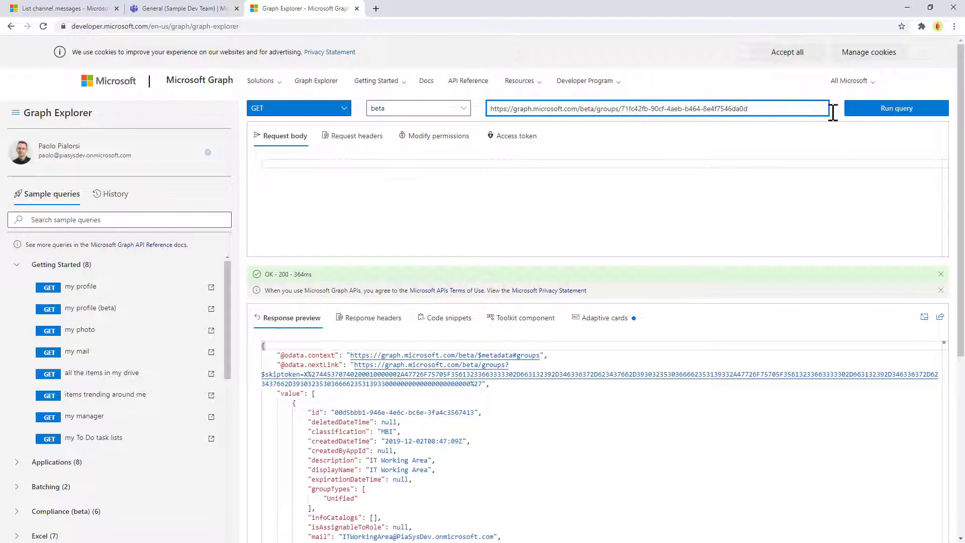
pyautogui.click(896, 107)
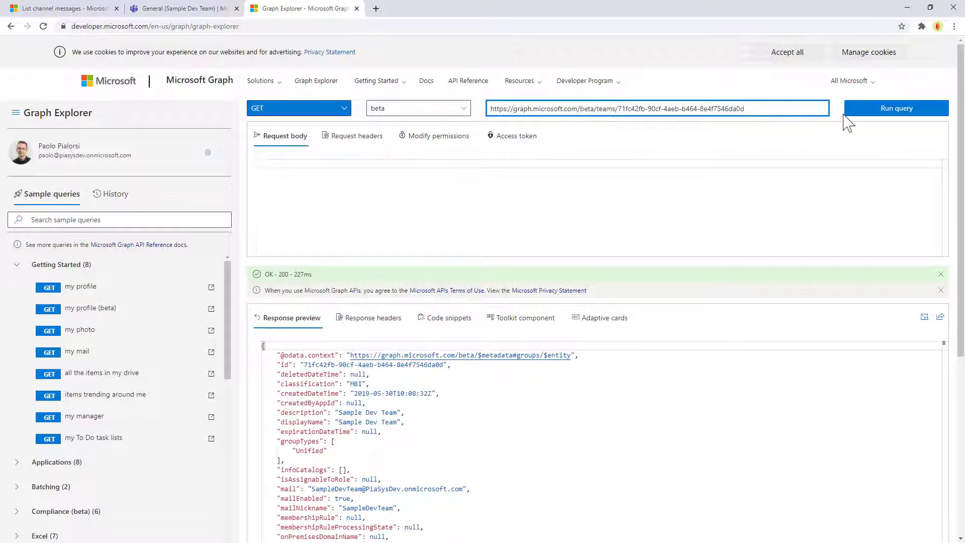
pyautogui.click(896, 108)
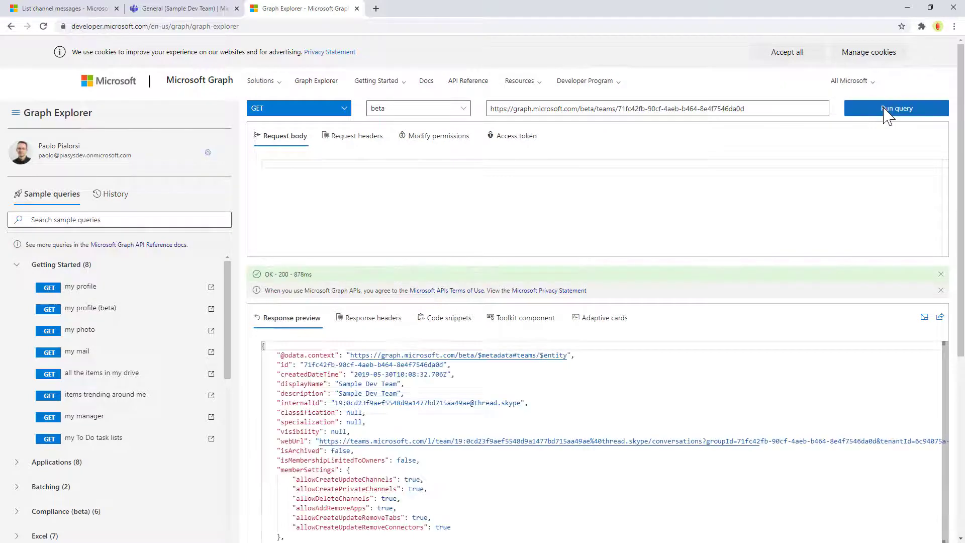
pyautogui.moveTo(769, 128)
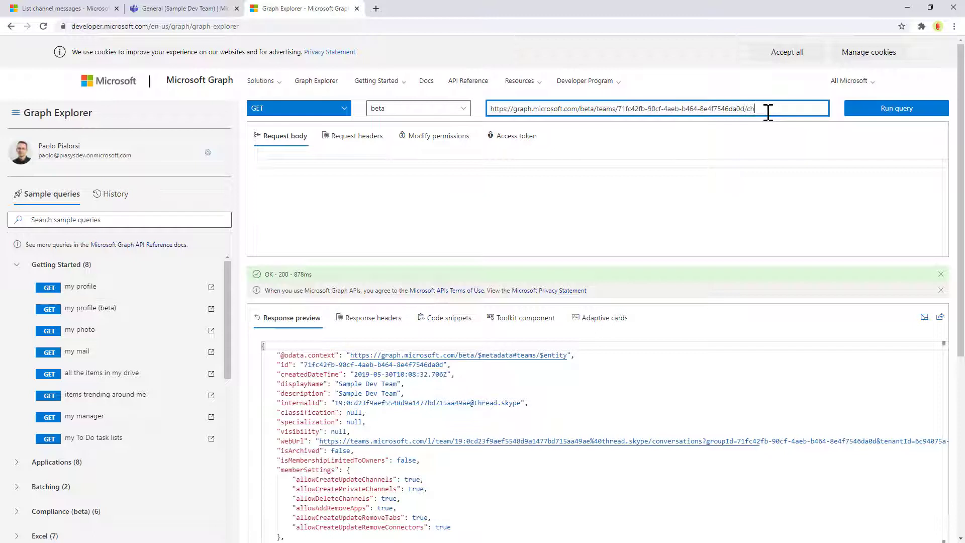
# List the team's channels, then query the General channel by its id to get its JSON details
pyautogui.click(895, 107)
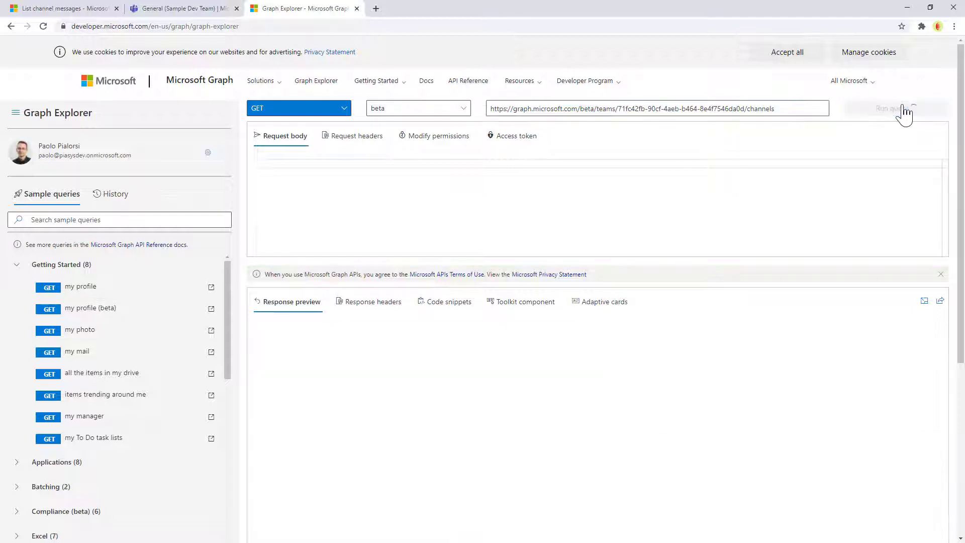
pyautogui.click(895, 108)
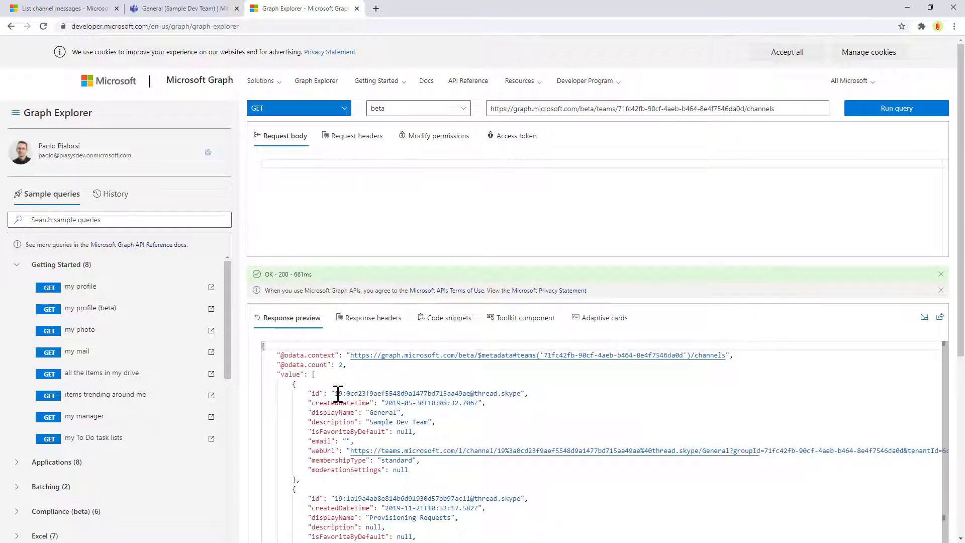
pyautogui.doubleClick(424, 393)
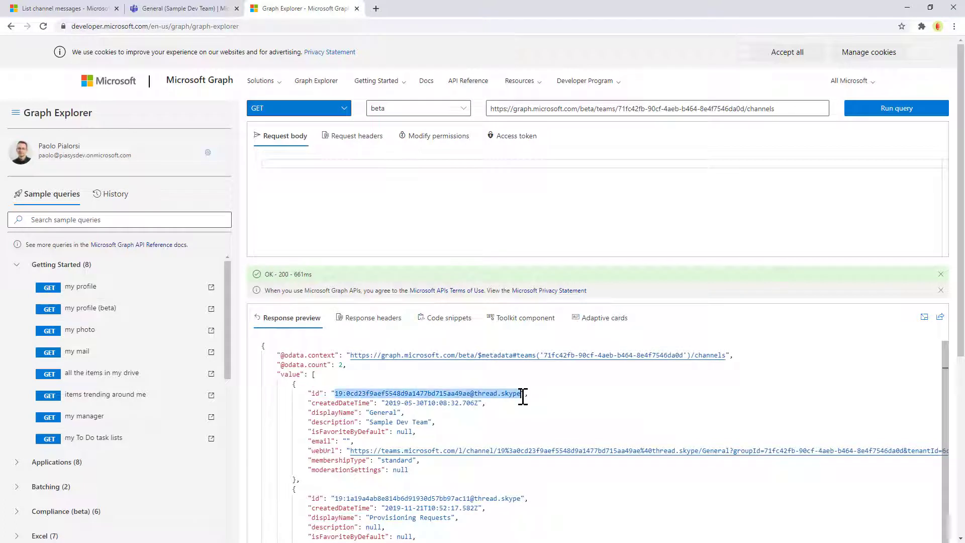
pyautogui.click(657, 109)
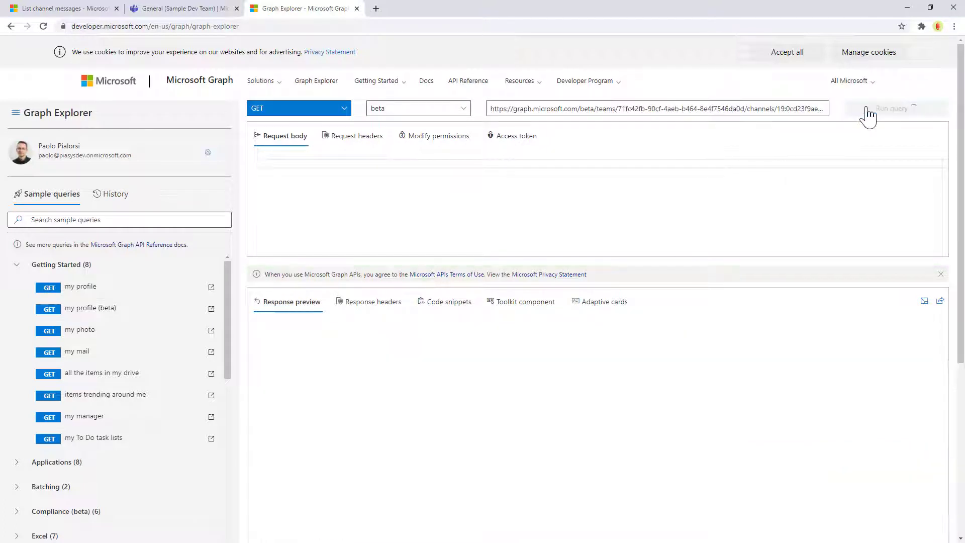
pyautogui.click(895, 107)
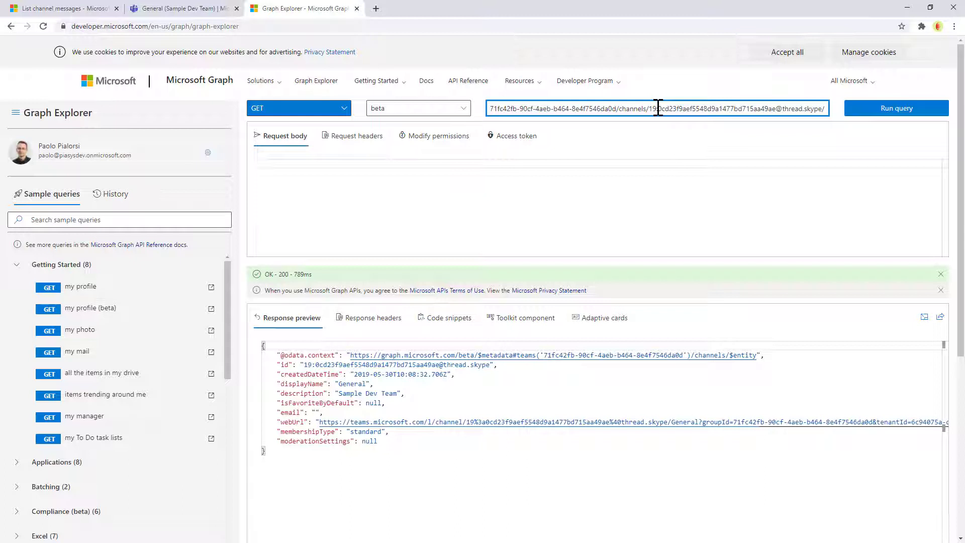
# Append /messages to return the General channel's four messages and pick out the first message's id
pyautogui.write('/messages')
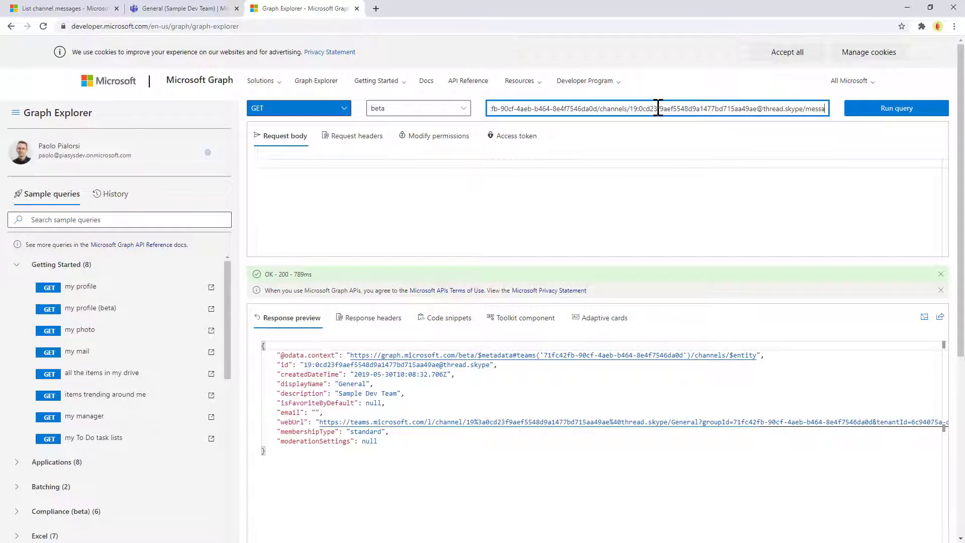
pyautogui.click(896, 108)
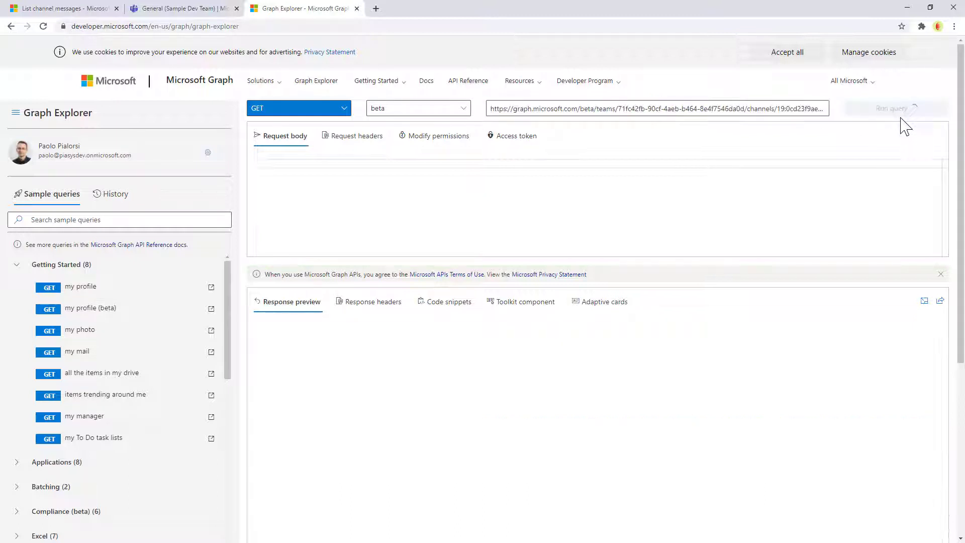
pyautogui.click(895, 107)
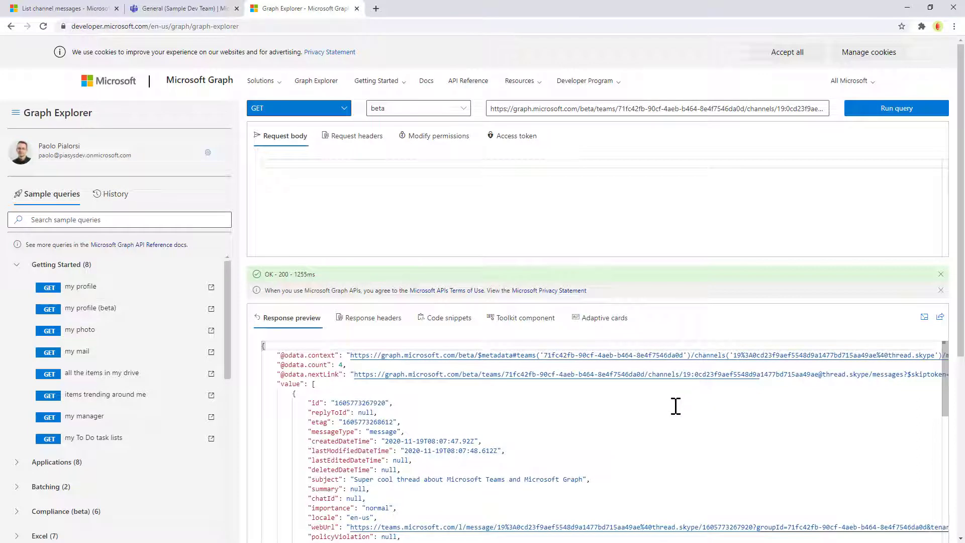
pyautogui.scroll(-3)
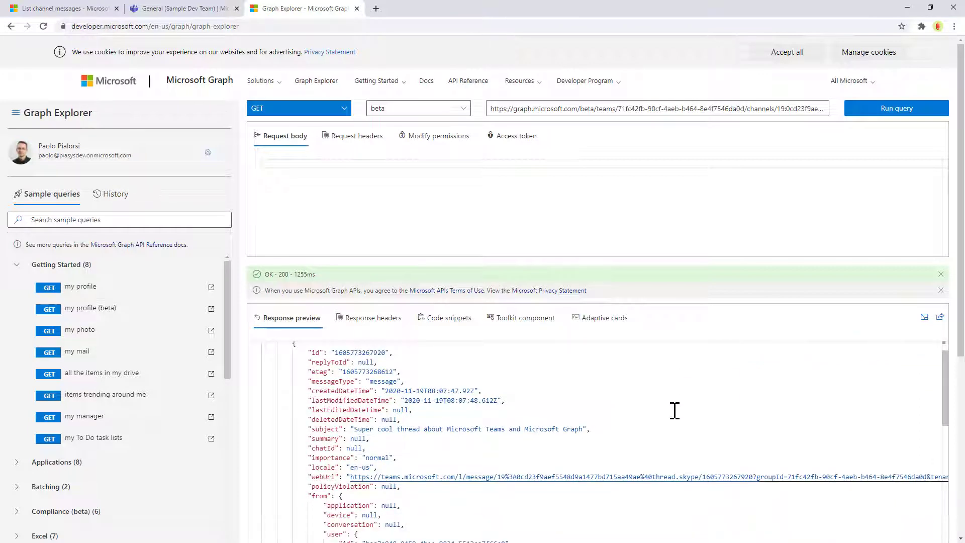
pyautogui.moveTo(555, 444)
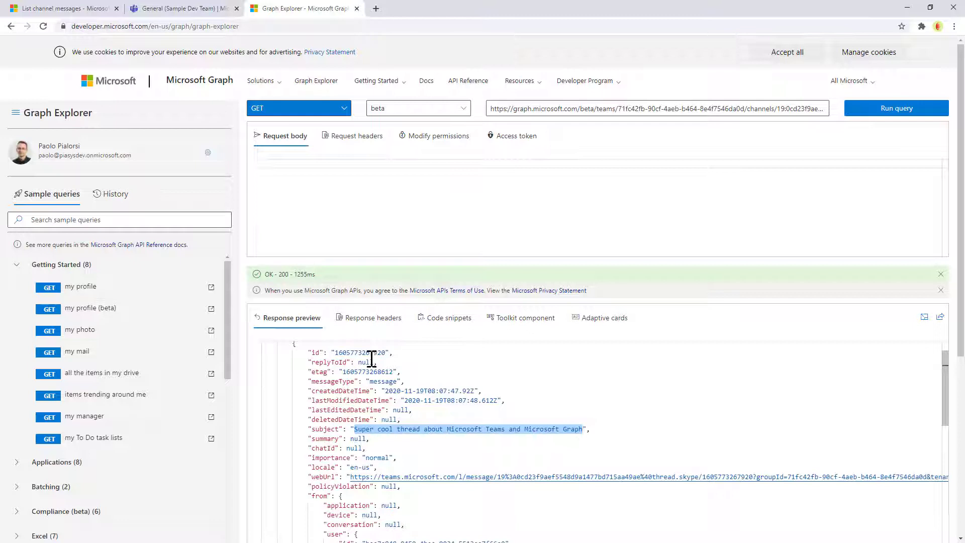
pyautogui.doubleClick(360, 351)
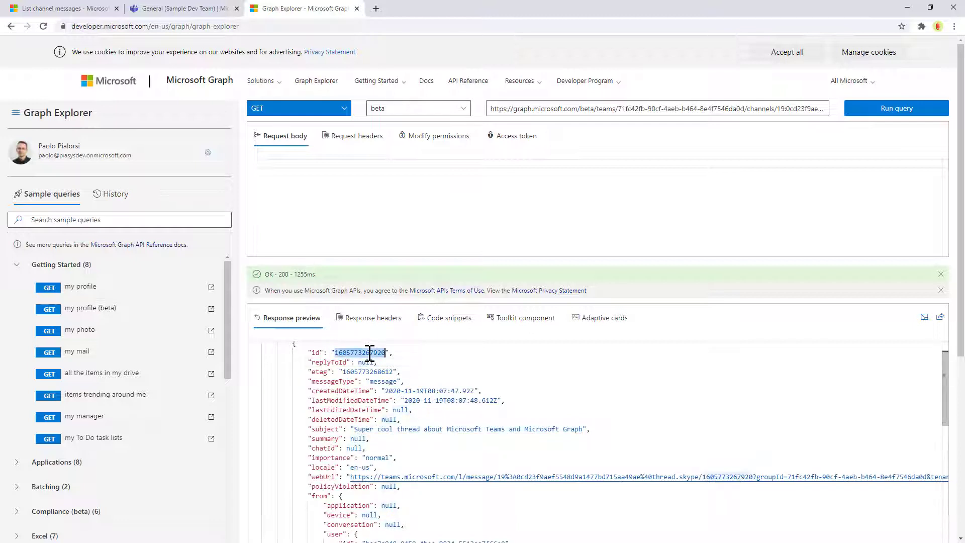
pyautogui.click(732, 109)
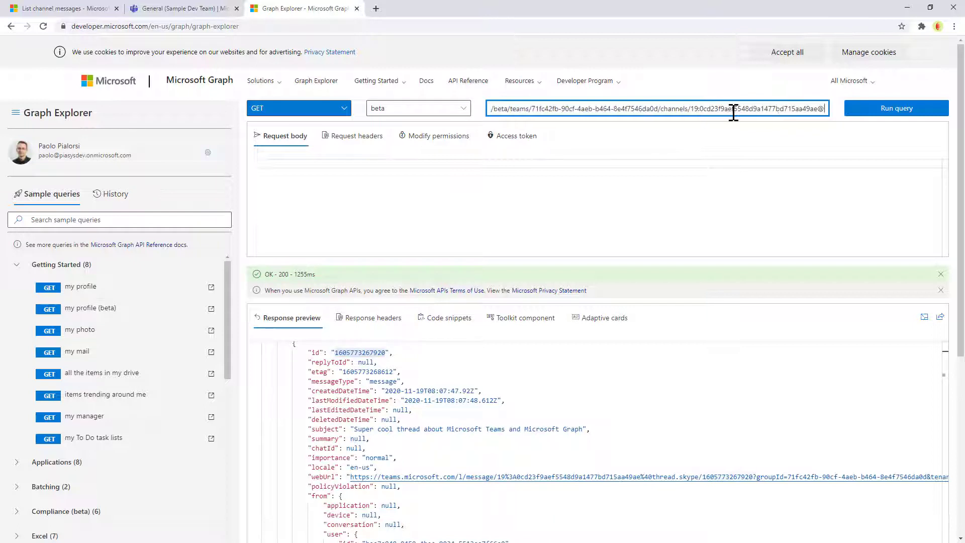
pyautogui.write('/messages/1605773267920')
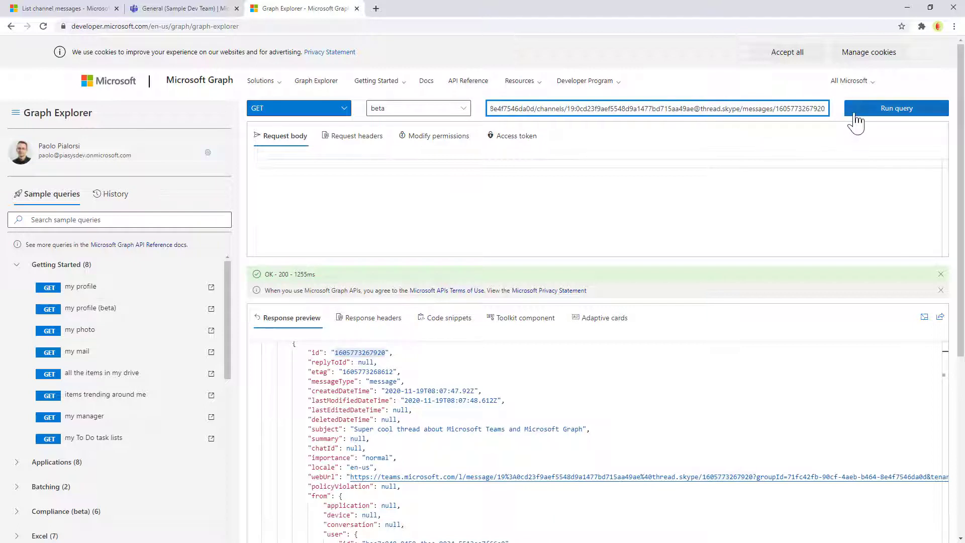
pyautogui.click(896, 107)
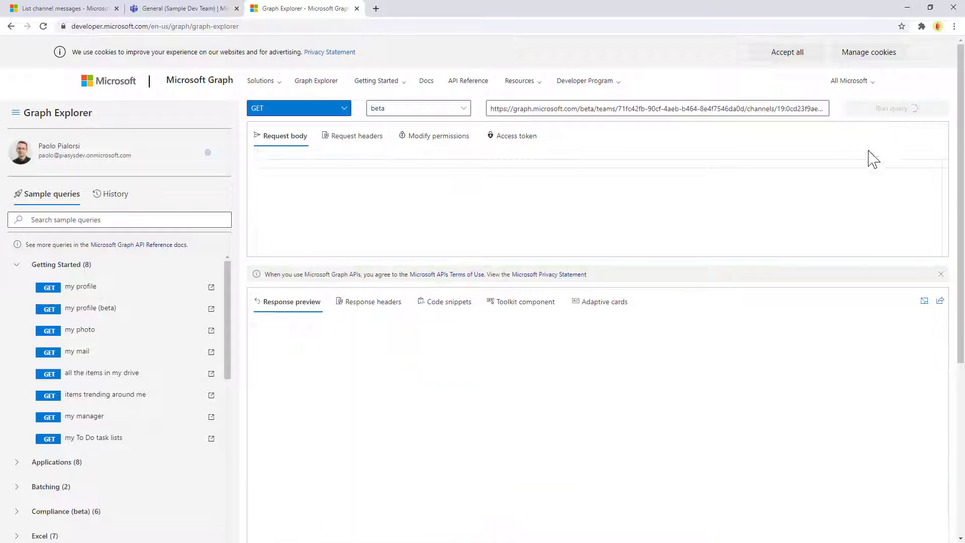
pyautogui.click(895, 107)
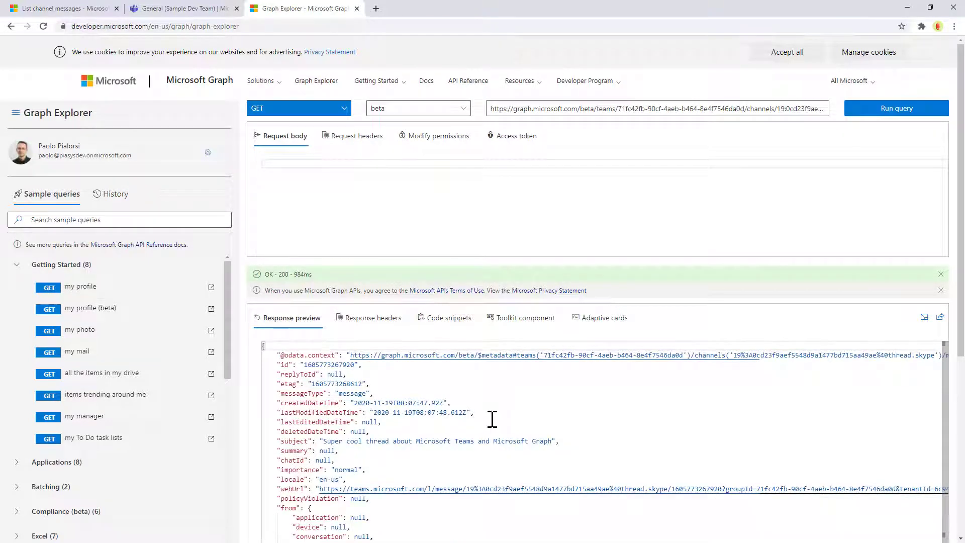
pyautogui.scroll(-3)
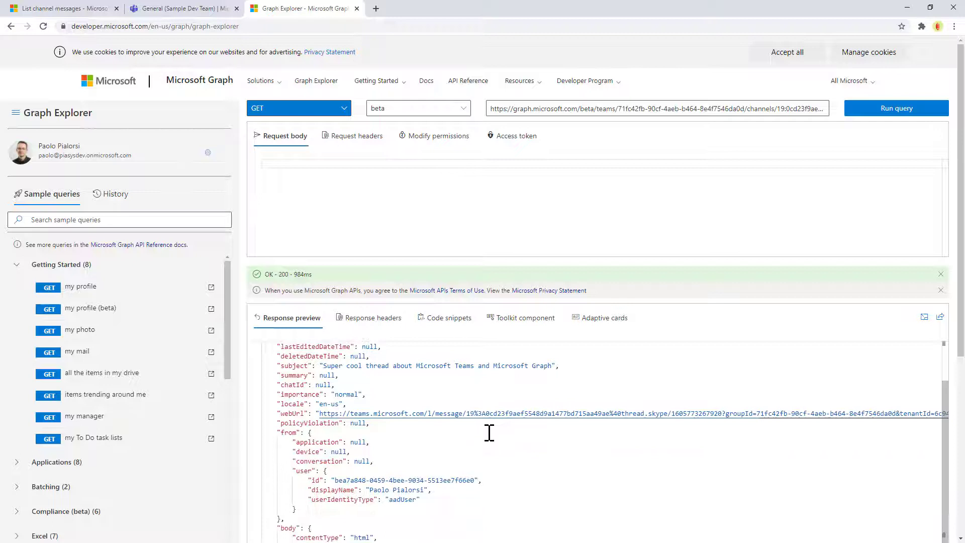
pyautogui.scroll(-3)
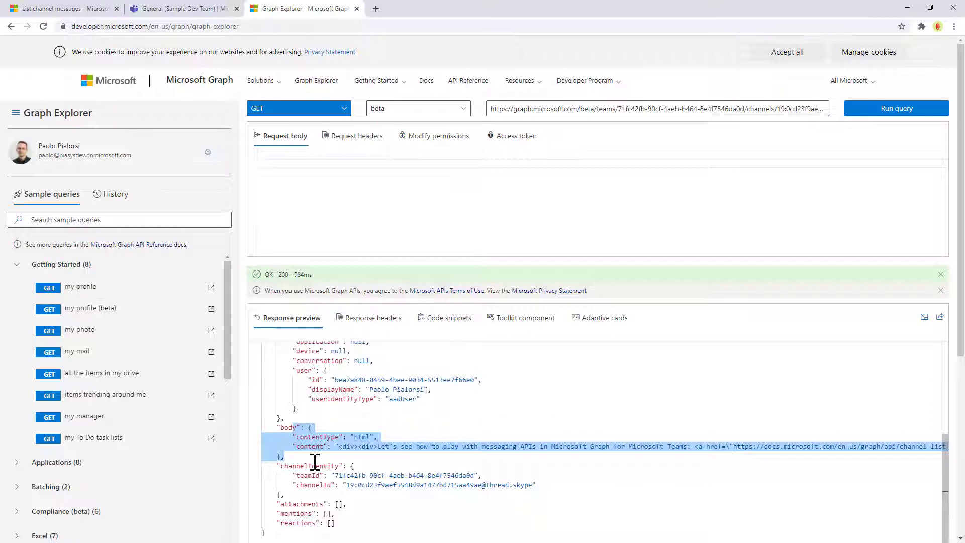
pyautogui.moveTo(748, 449)
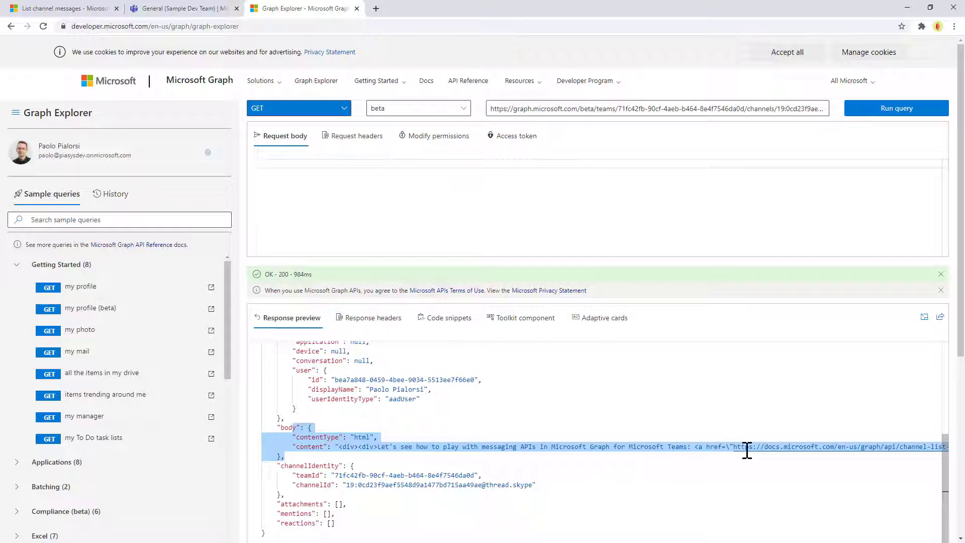
pyautogui.moveTo(597, 409)
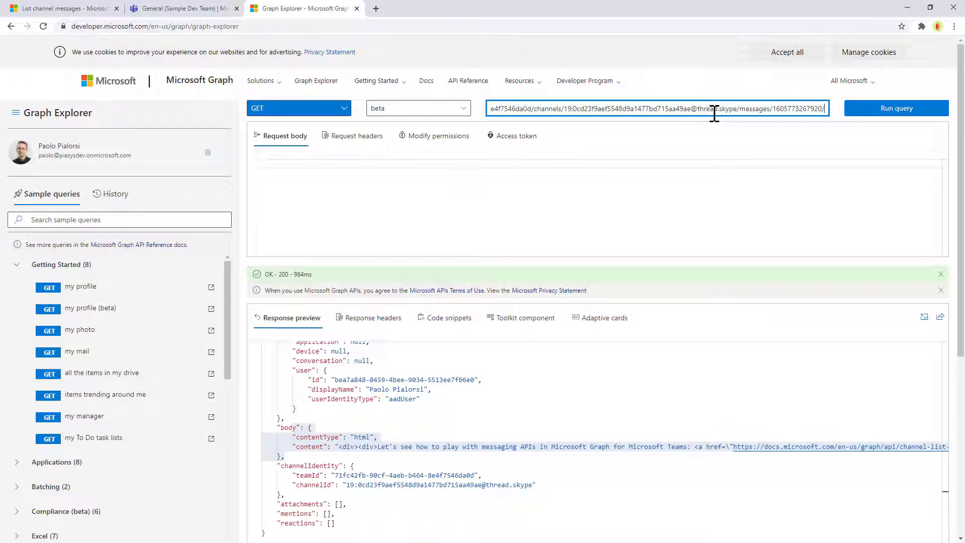
# Append /replies to return the message's five replies and scroll to the thank-you reply's mentions array
pyautogui.write('/replies')
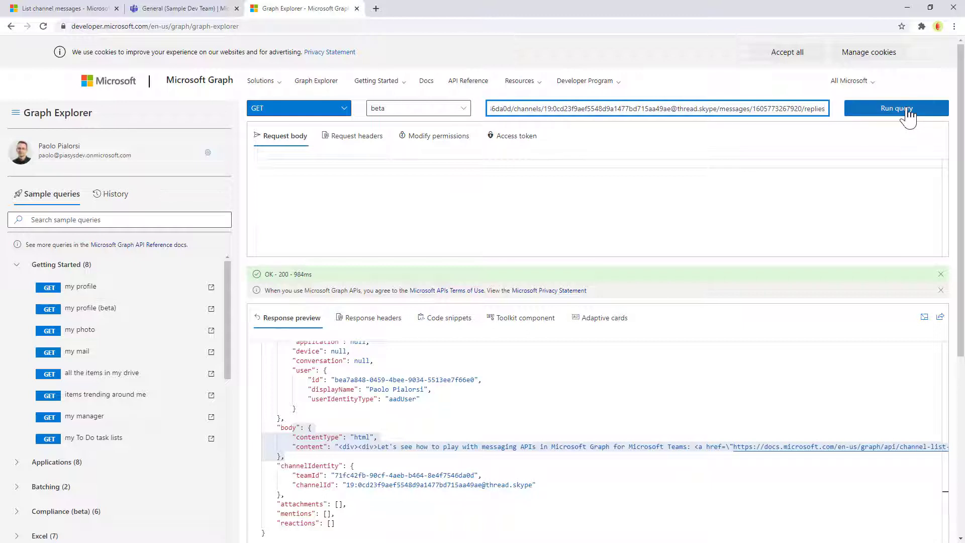
pyautogui.click(895, 107)
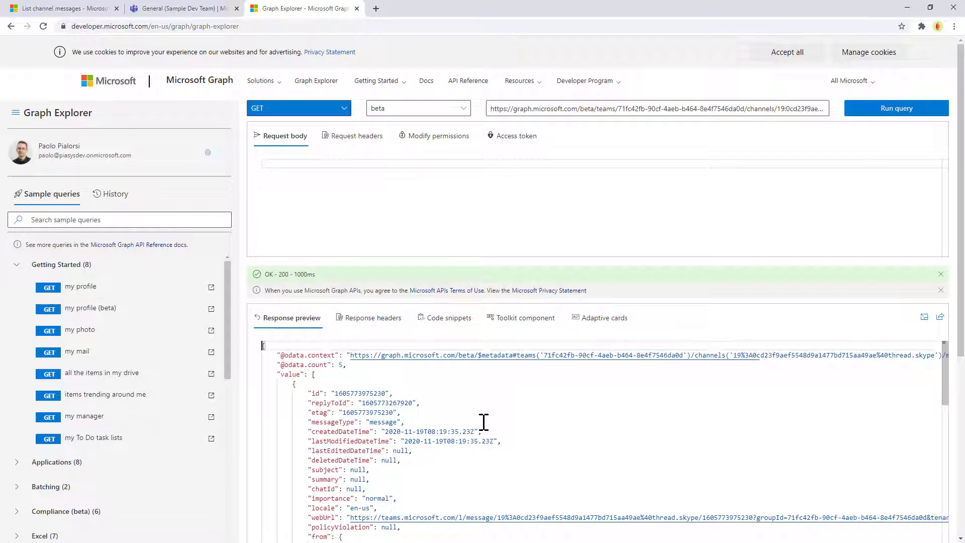
pyautogui.scroll(-3)
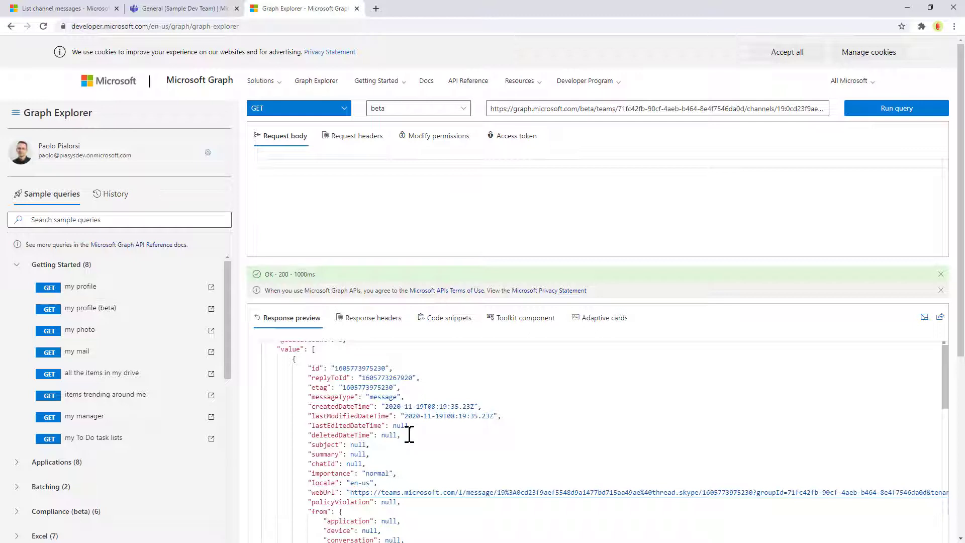
pyautogui.scroll(-3)
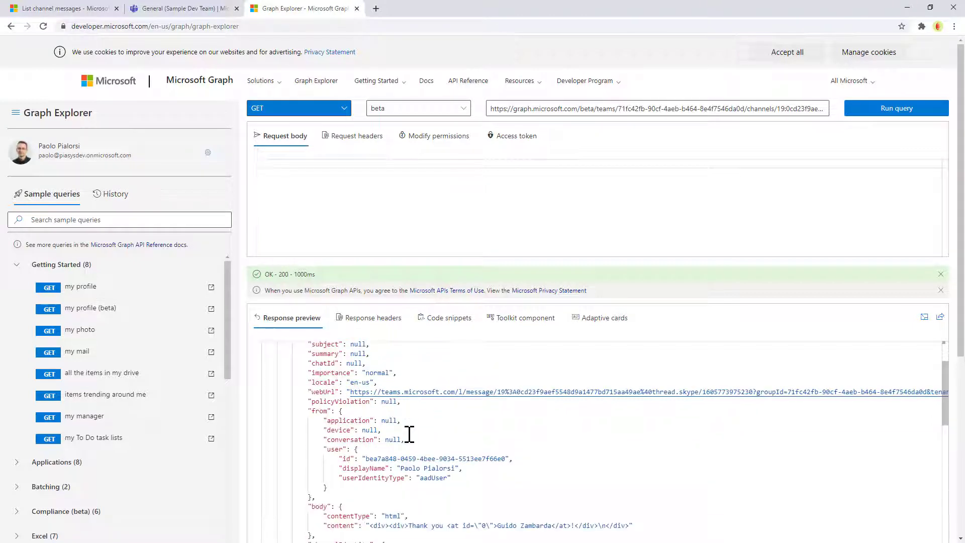
pyautogui.scroll(-3)
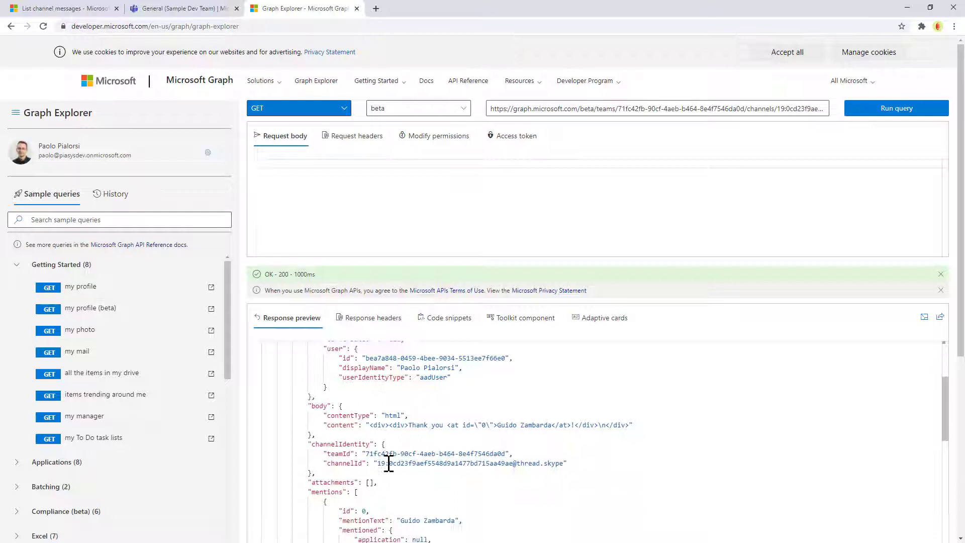
pyautogui.scroll(-3)
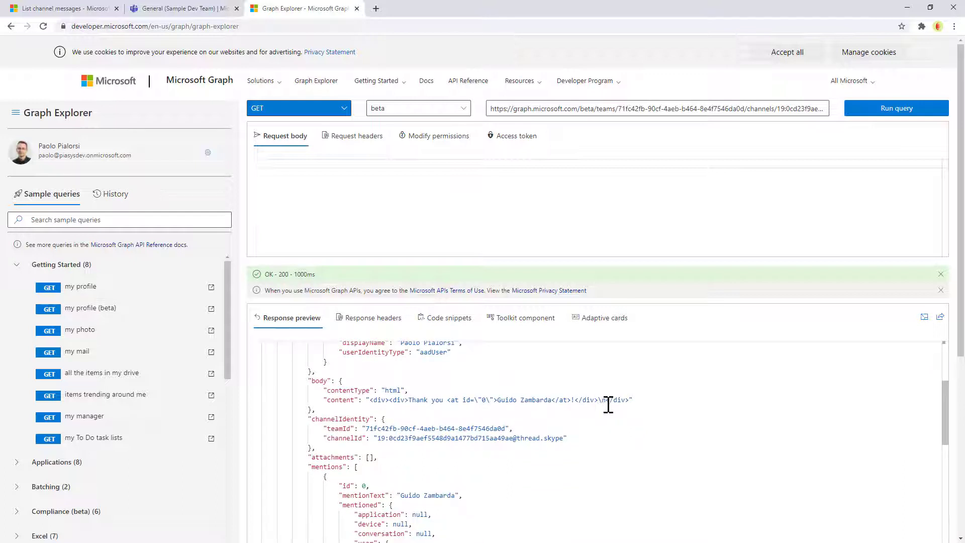
pyautogui.scroll(-3)
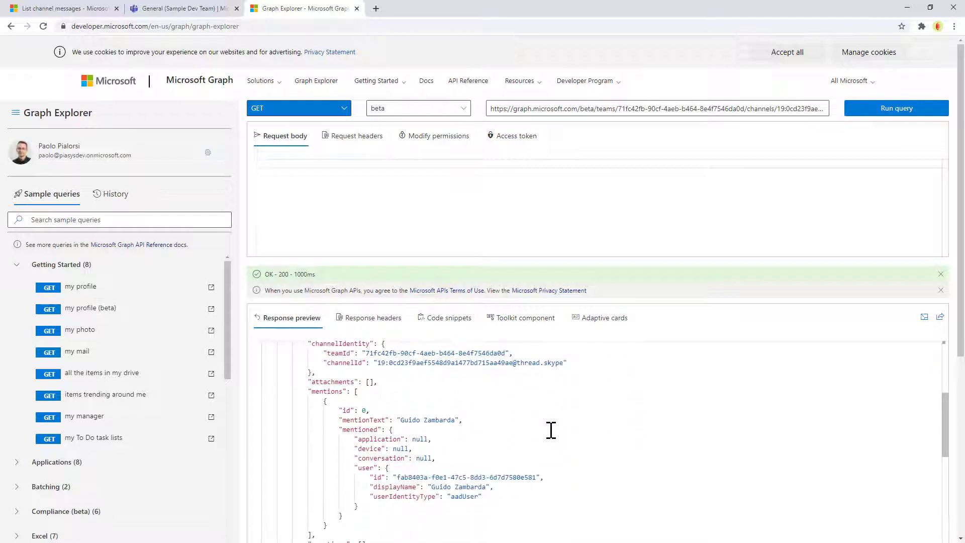
pyautogui.click(179, 8)
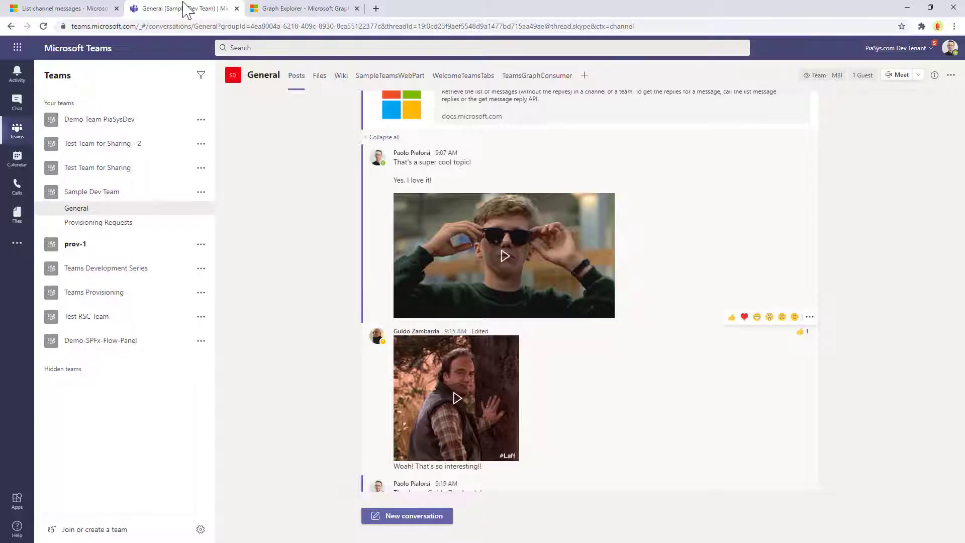
pyautogui.scroll(-3)
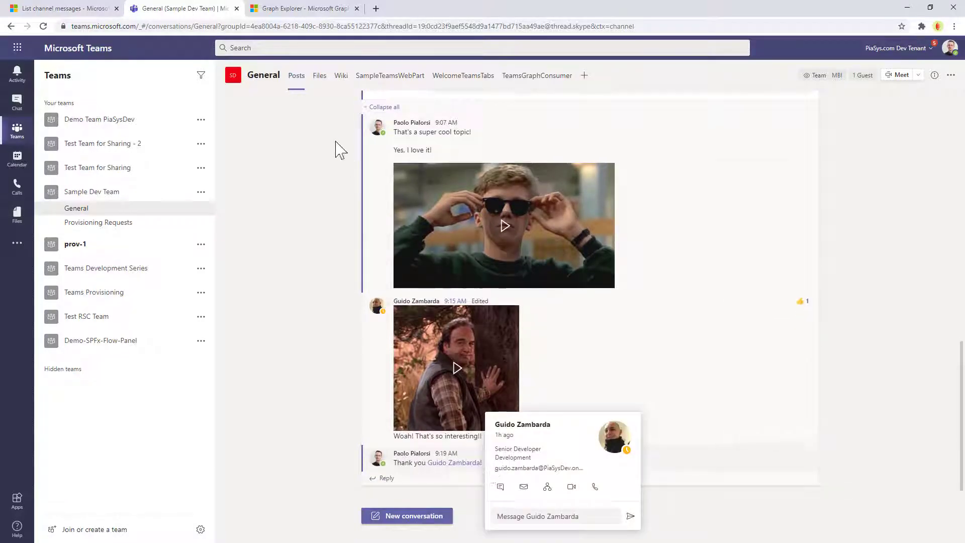
pyautogui.click(302, 8)
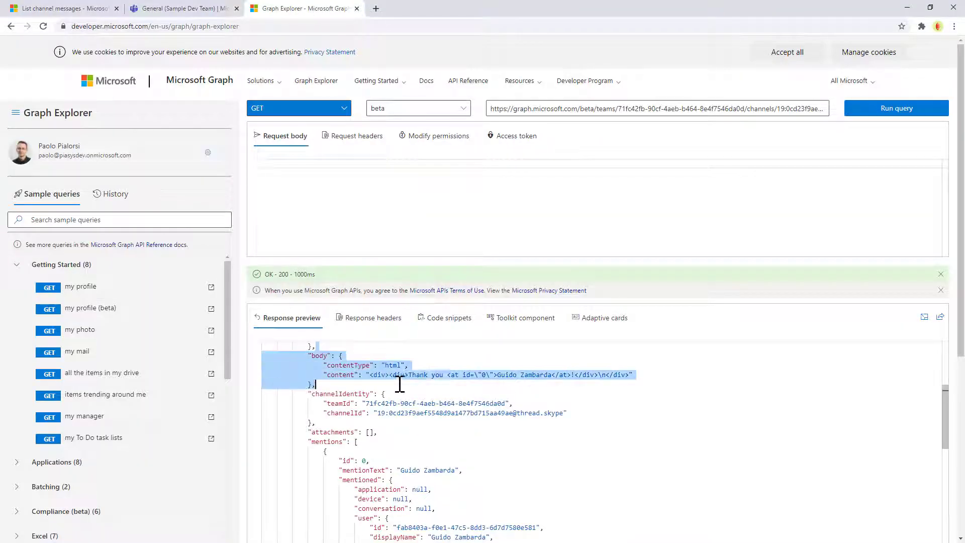
pyautogui.click(449, 373)
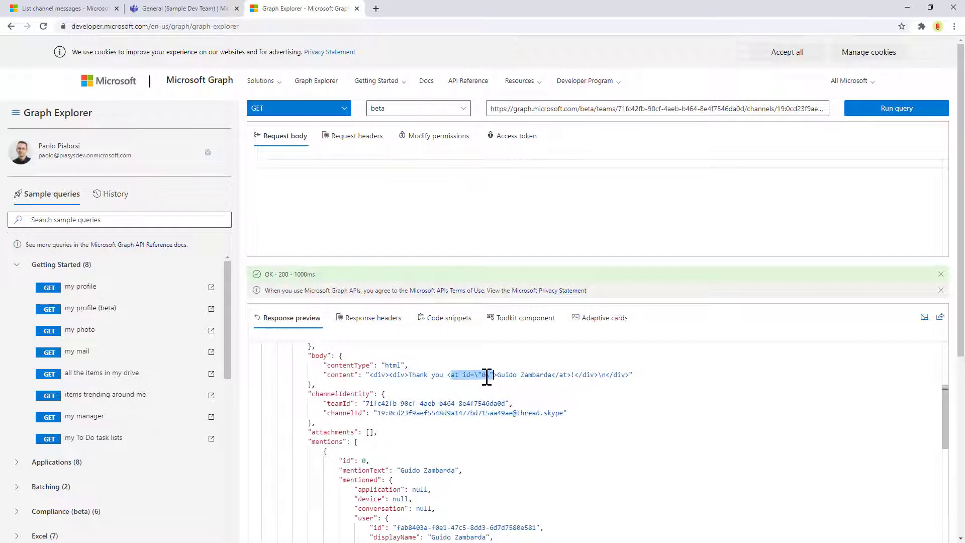
pyautogui.scroll(-3)
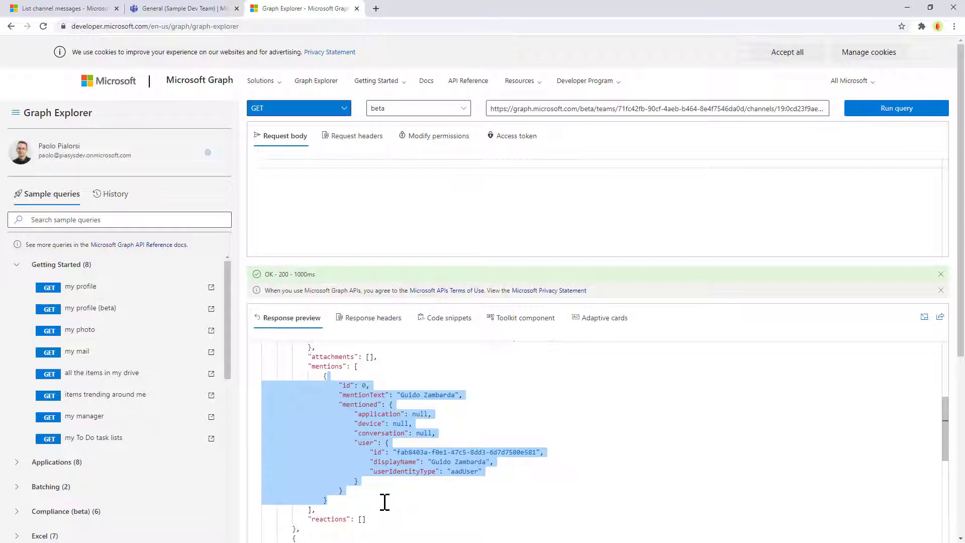
pyautogui.moveTo(487, 484)
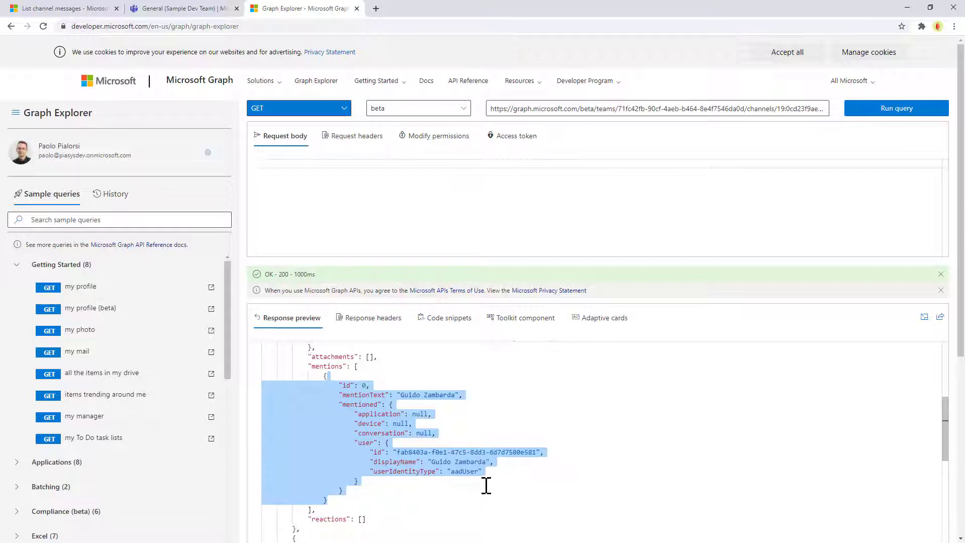
pyautogui.scroll(3)
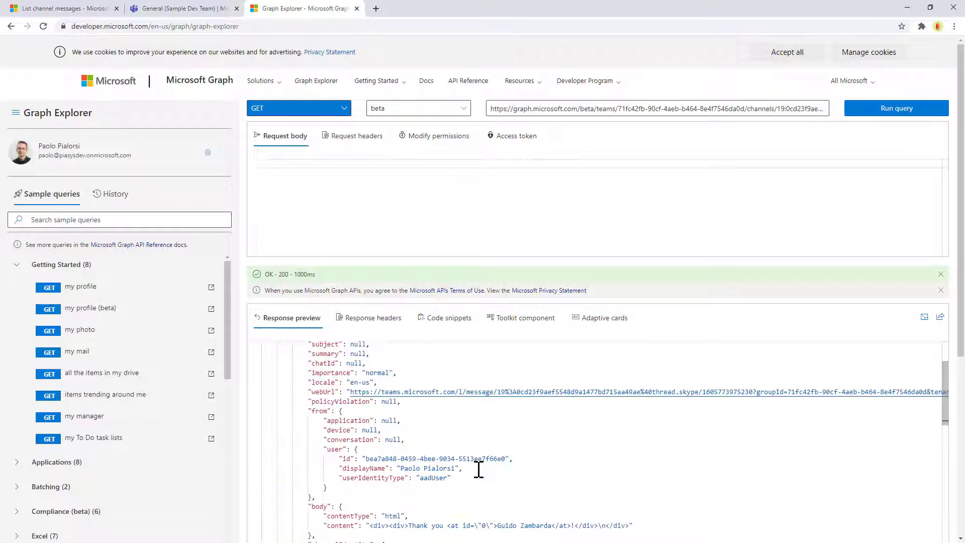
pyautogui.scroll(3)
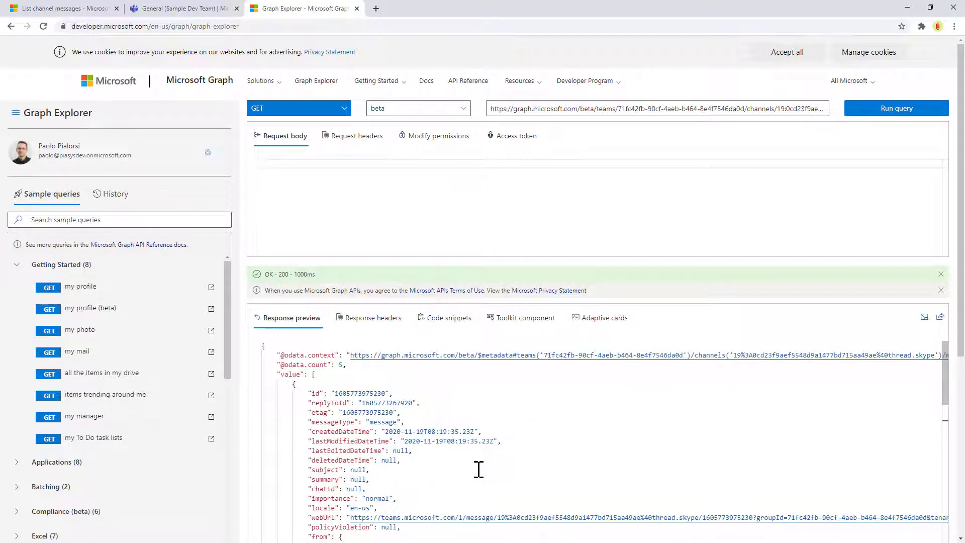
pyautogui.scroll(-3)
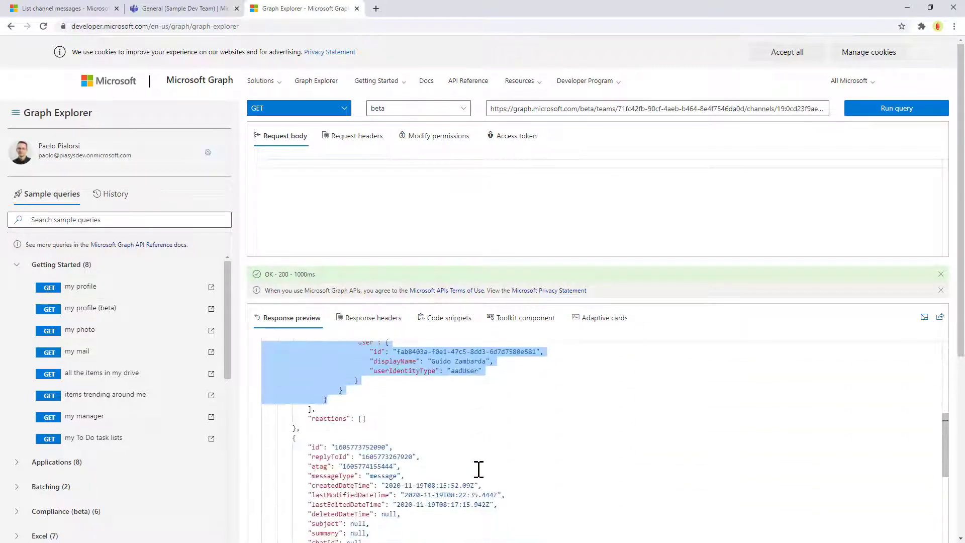
pyautogui.scroll(-3)
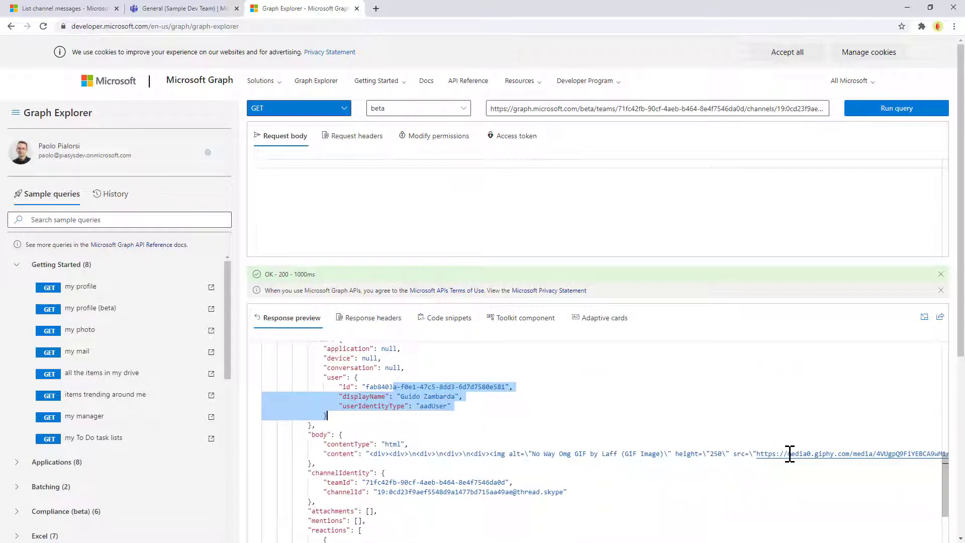
pyautogui.moveTo(474, 453)
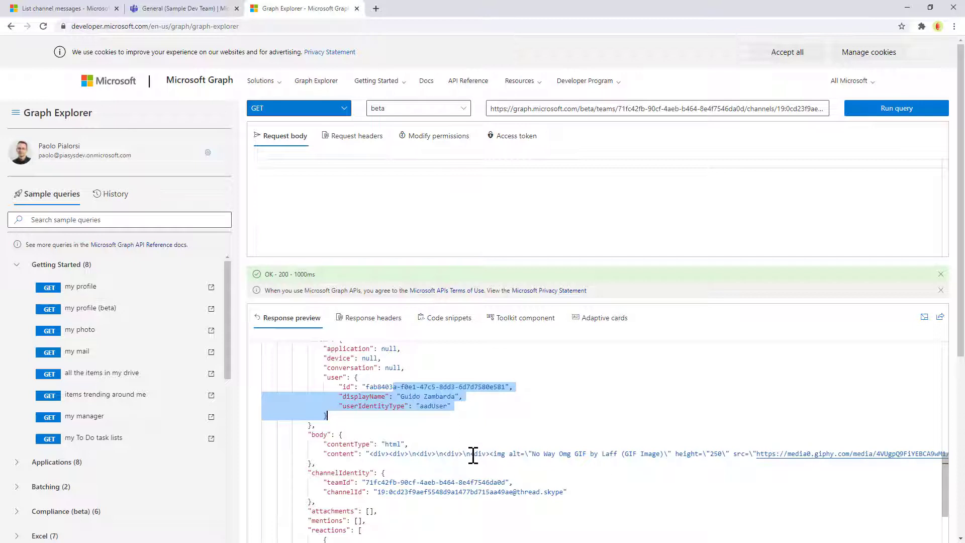
pyautogui.scroll(-3)
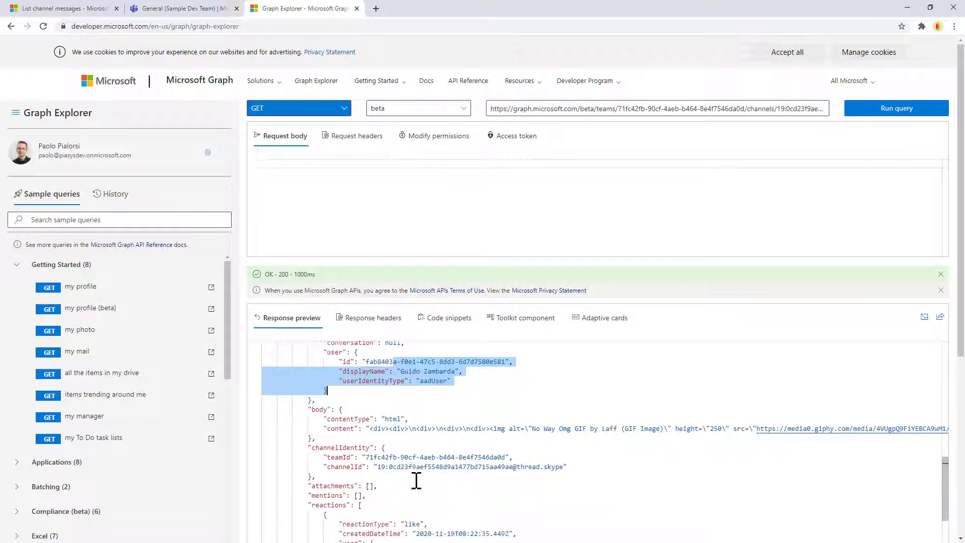
# Compare with the liked GIF reply in the Teams thread, then return to the replies response
pyautogui.click(182, 8)
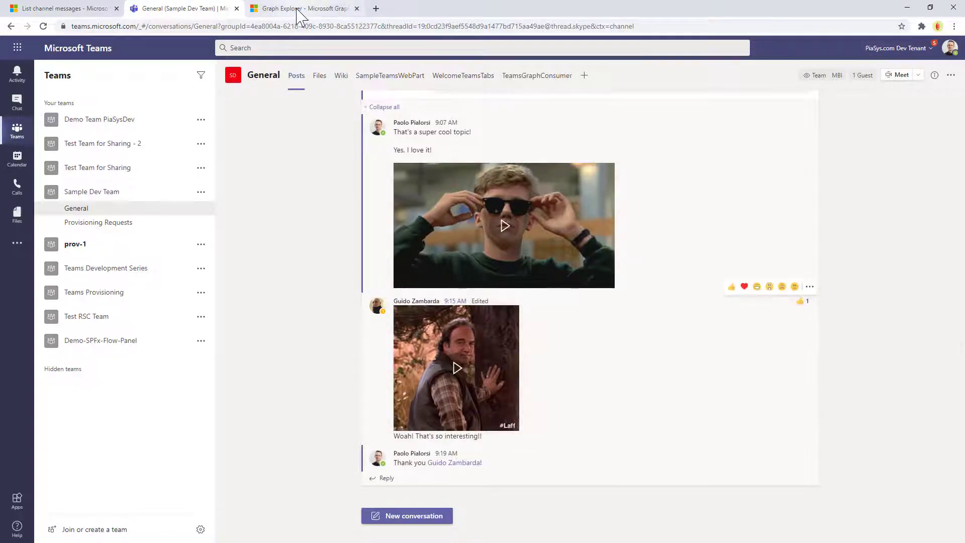
pyautogui.click(302, 8)
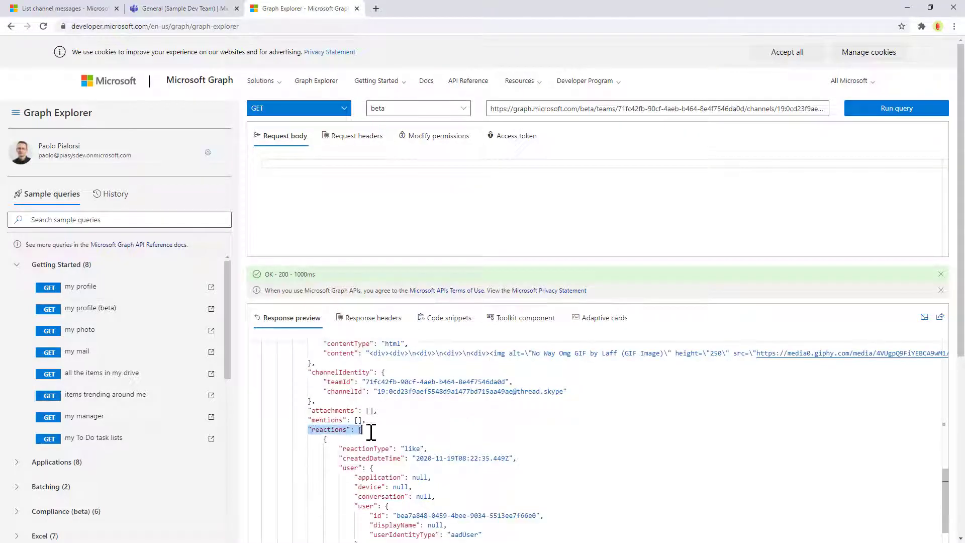
pyautogui.scroll(-3)
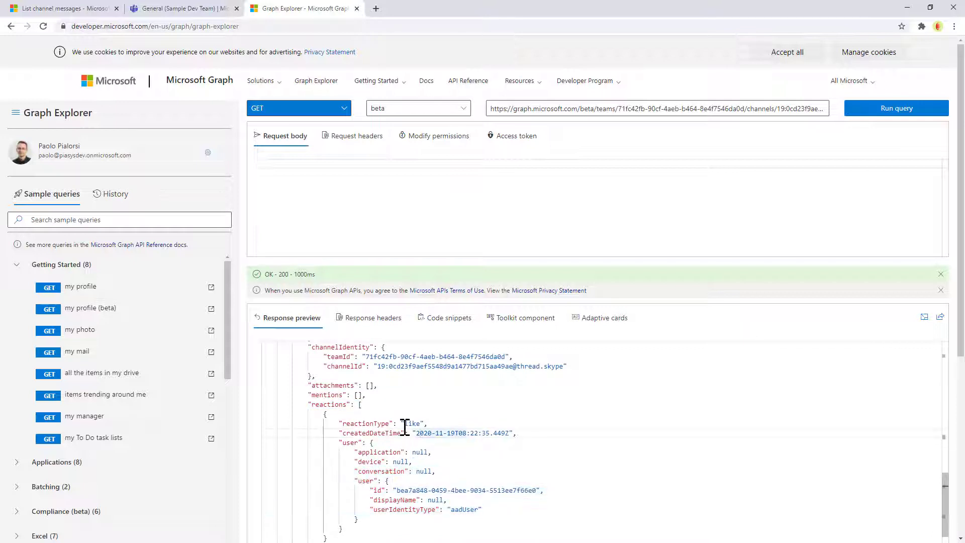
pyautogui.doubleClick(411, 423)
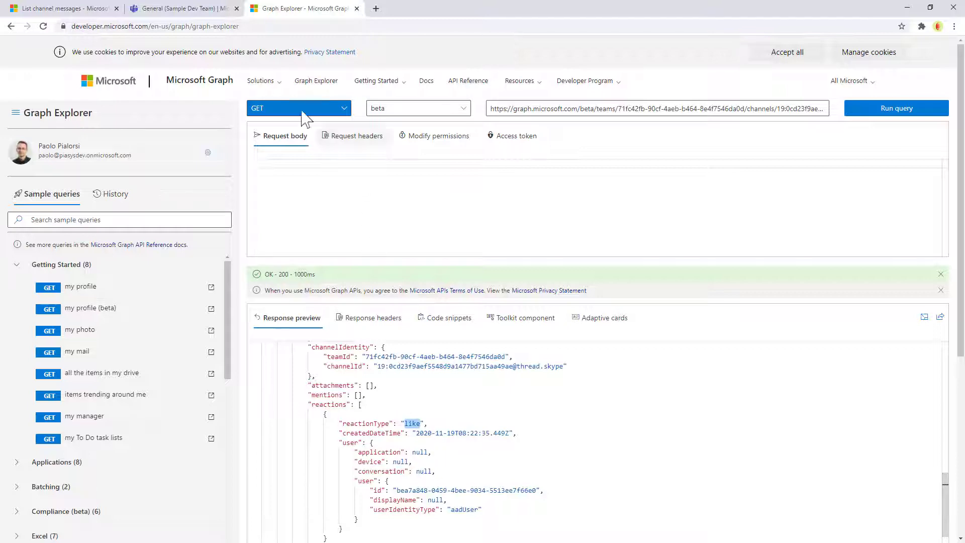
pyautogui.click(180, 8)
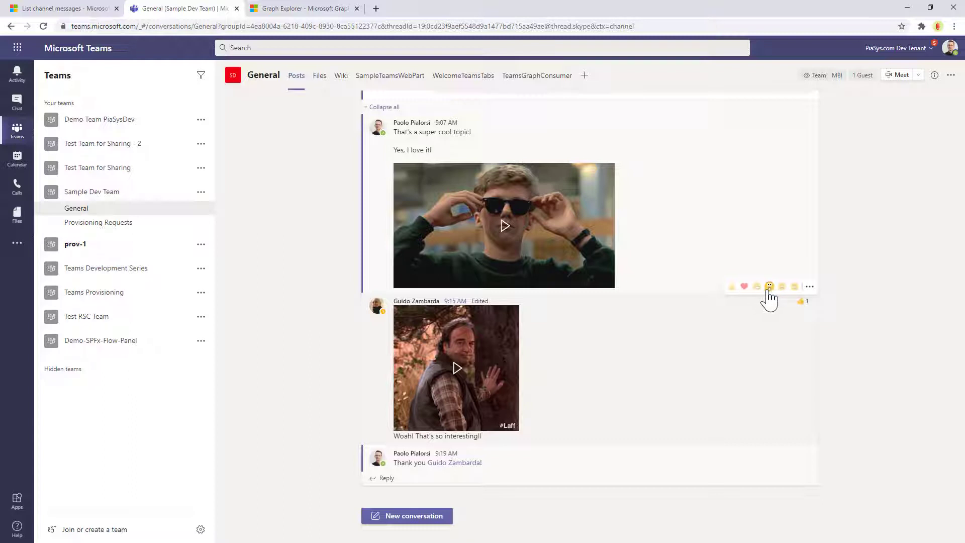
pyautogui.moveTo(805, 315)
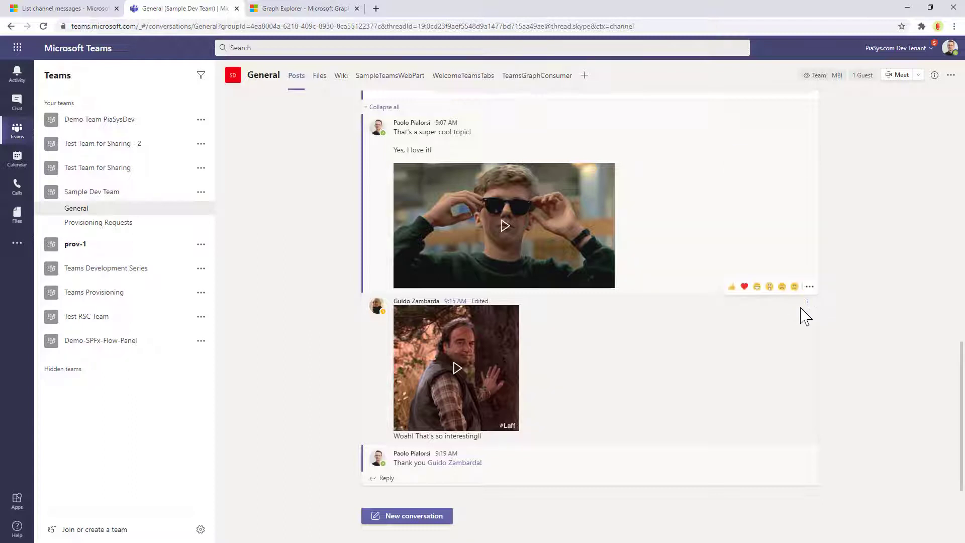
pyautogui.click(302, 8)
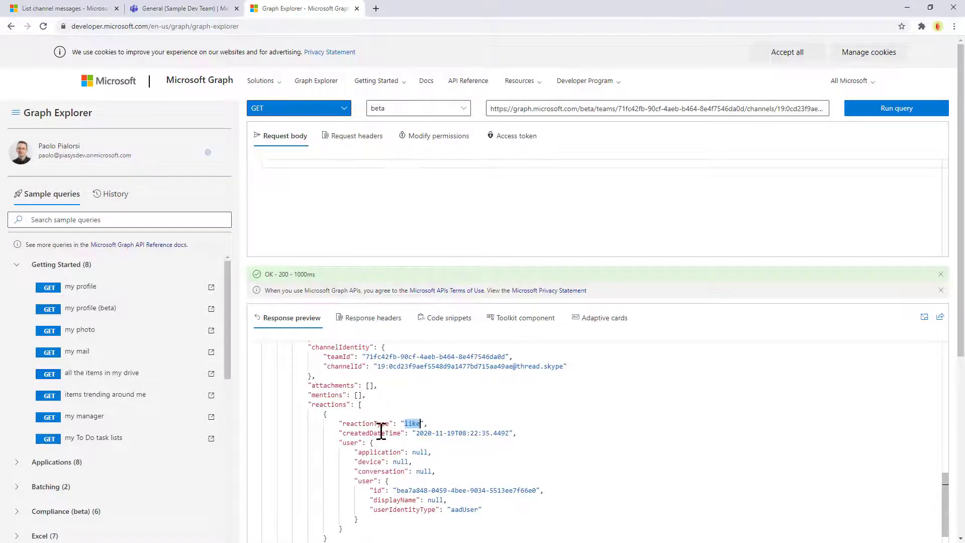
pyautogui.scroll(3)
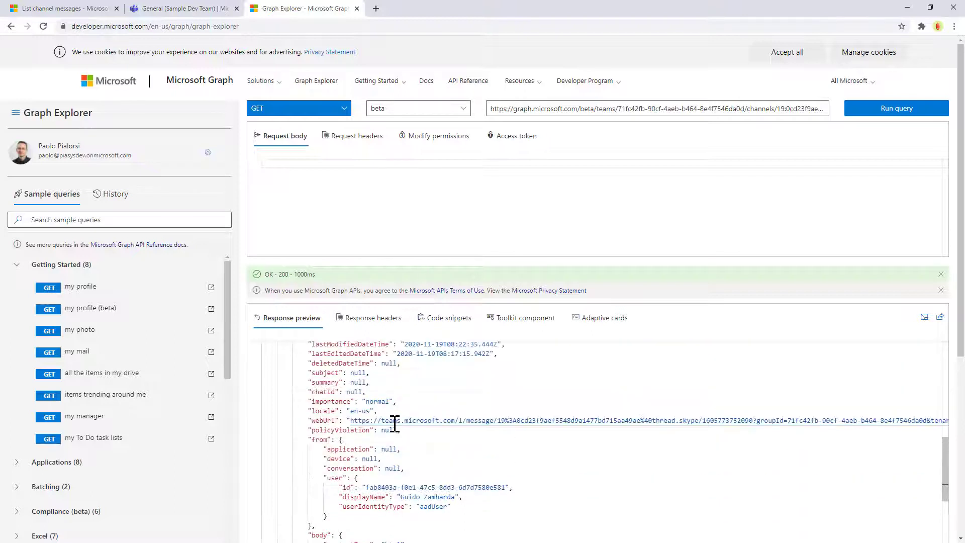
pyautogui.scroll(-3)
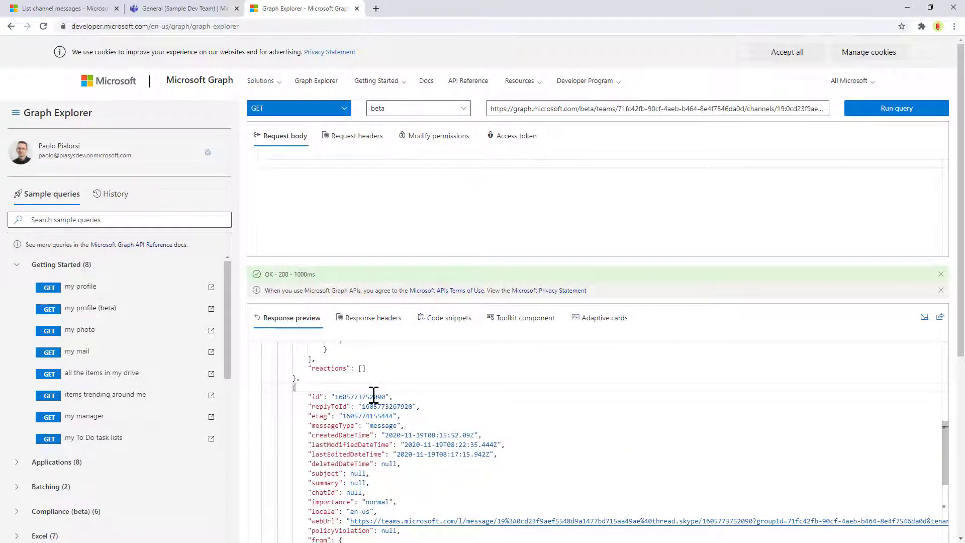
pyautogui.doubleClick(359, 396)
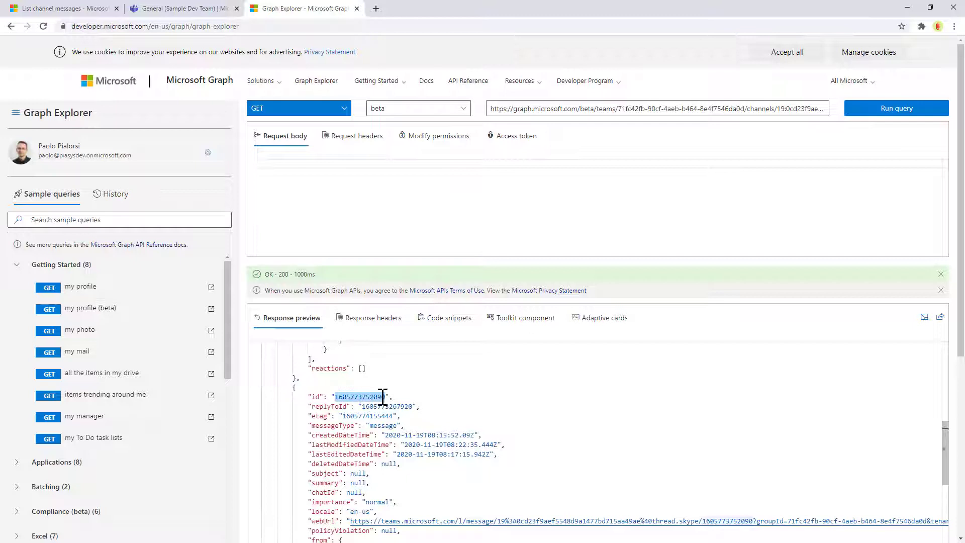
pyautogui.click(615, 108)
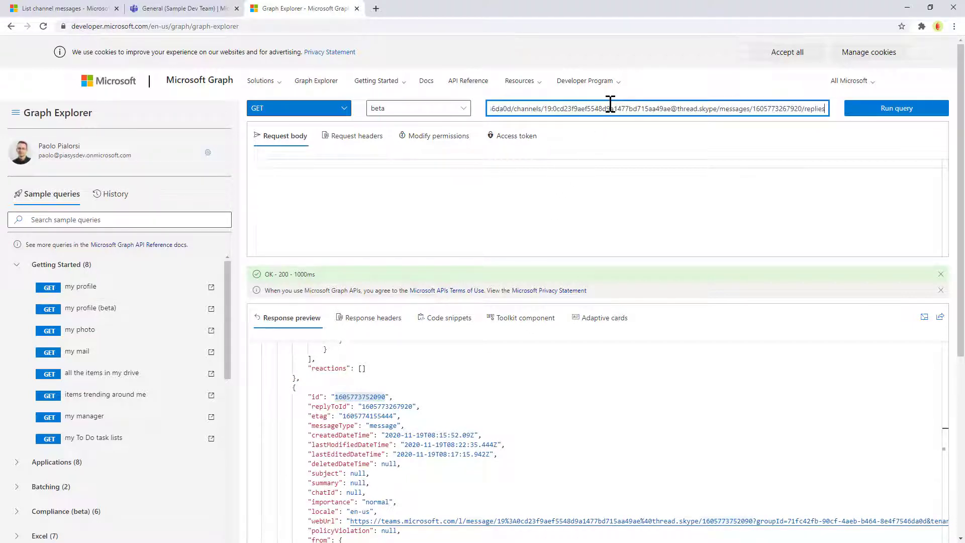
pyautogui.write('/1605773752090')
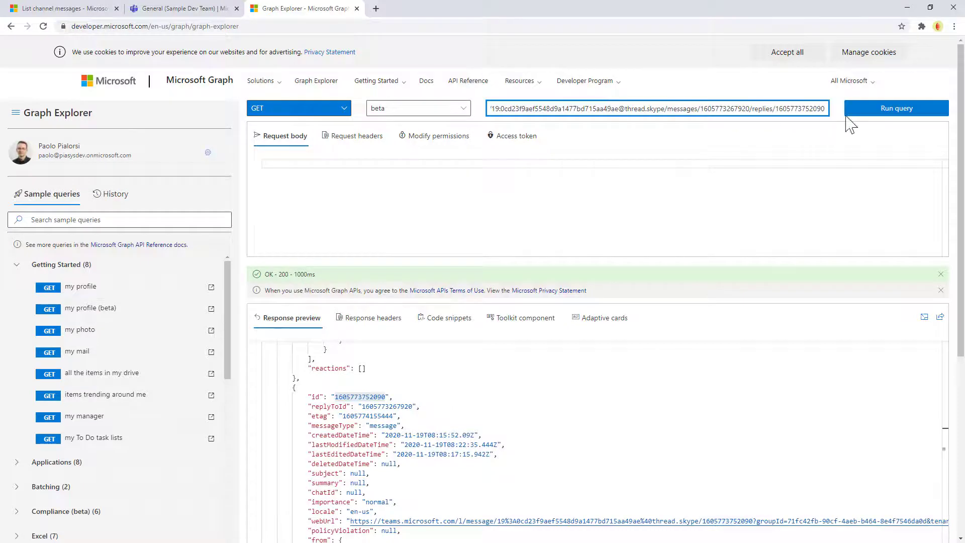
pyautogui.click(895, 107)
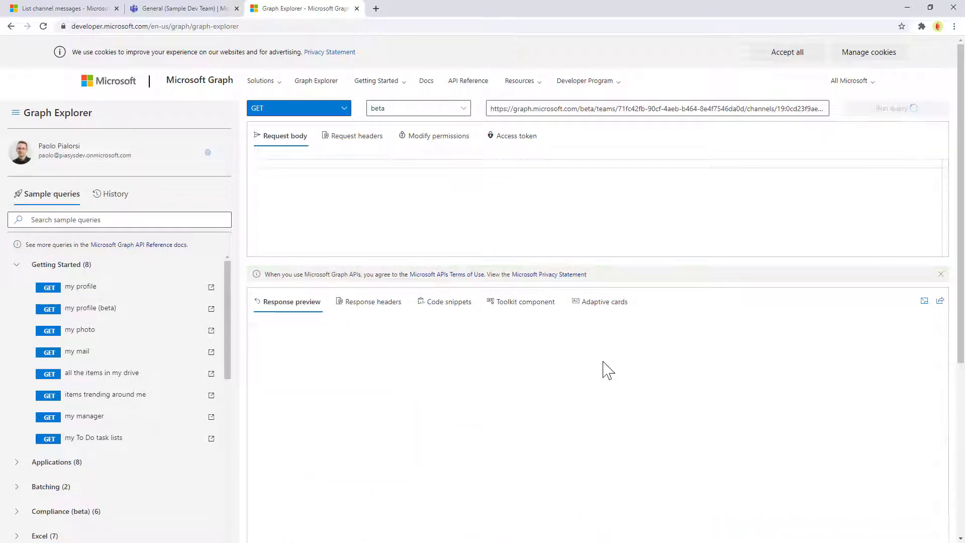
pyautogui.click(895, 107)
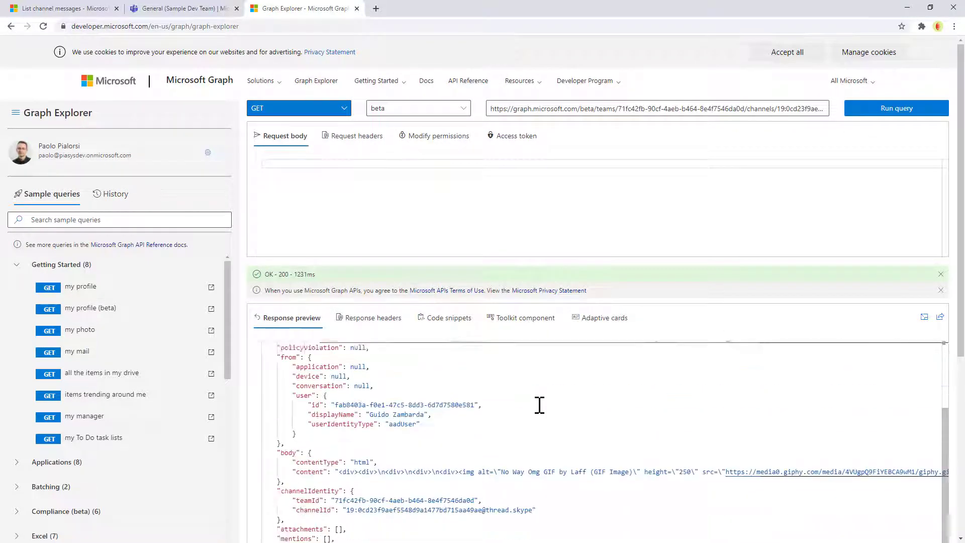
pyautogui.scroll(-3)
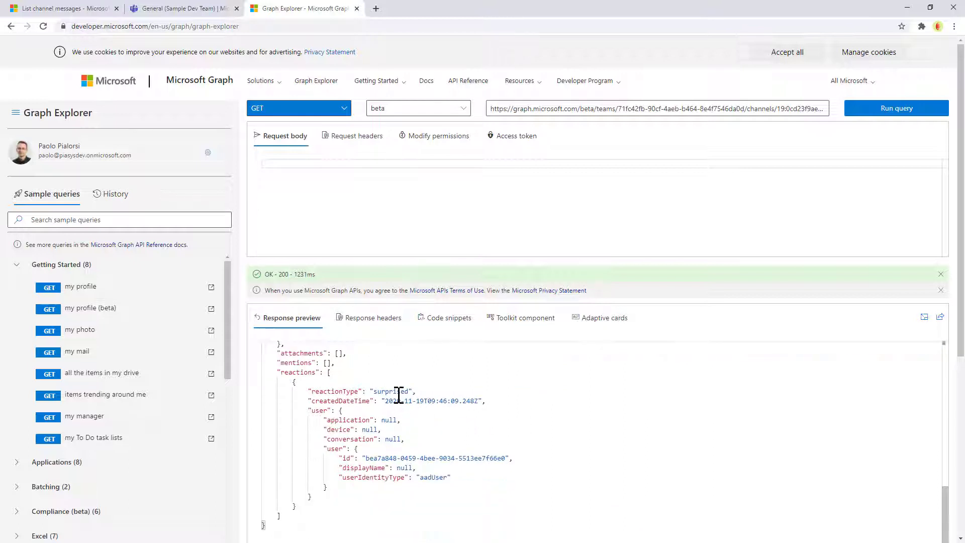
pyautogui.doubleClick(391, 391)
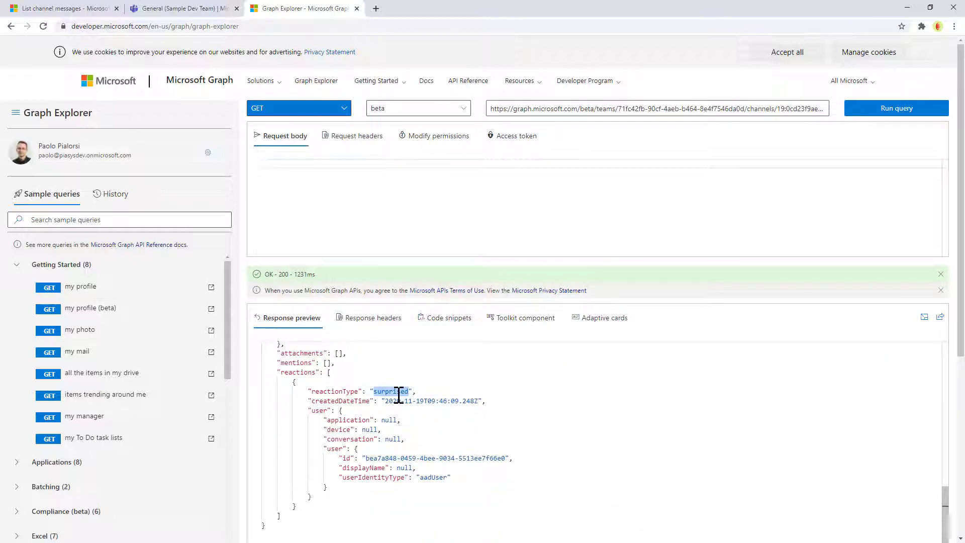